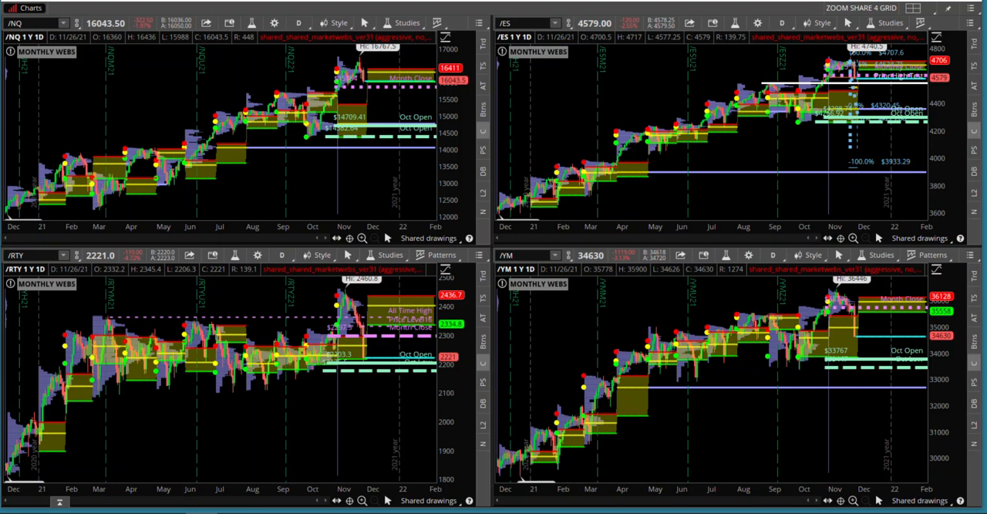
{"action": "mouse_move", "coordinate": [272, 202]}
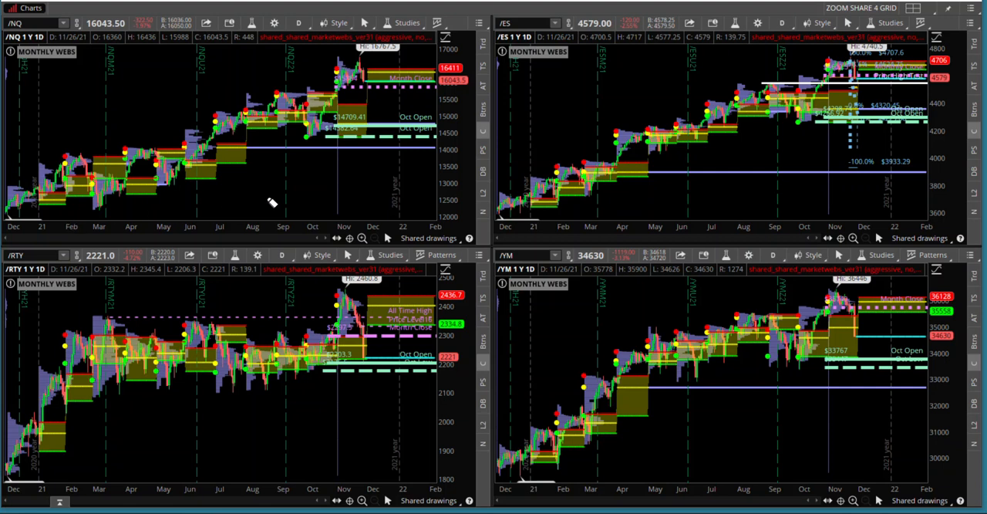
{"action": "mouse_move", "coordinate": [596, 136]}
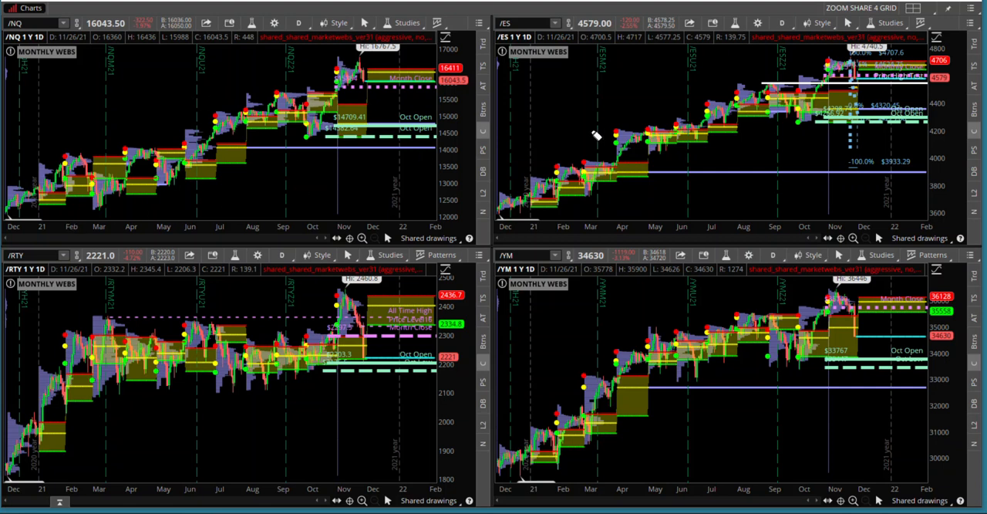
{"action": "mouse_move", "coordinate": [357, 179]}
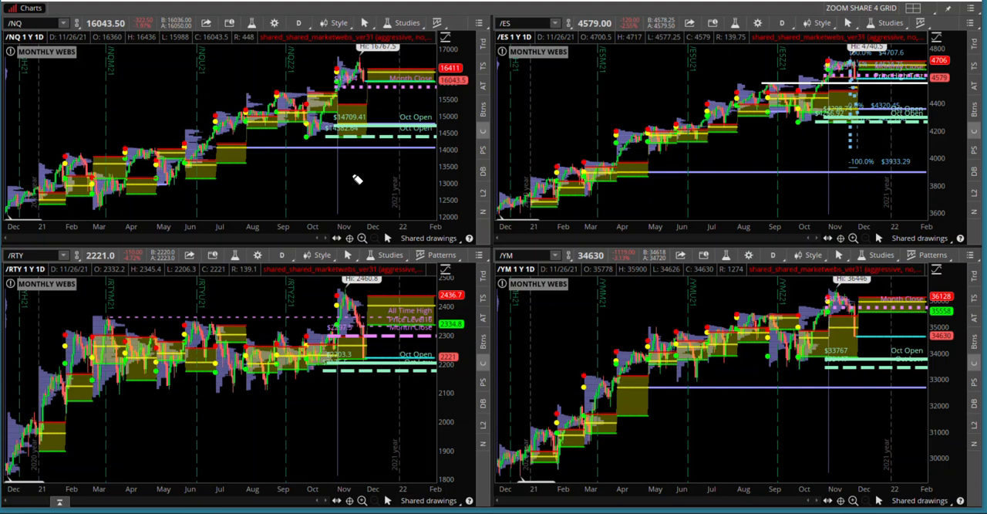
{"action": "mouse_move", "coordinate": [357, 169]}
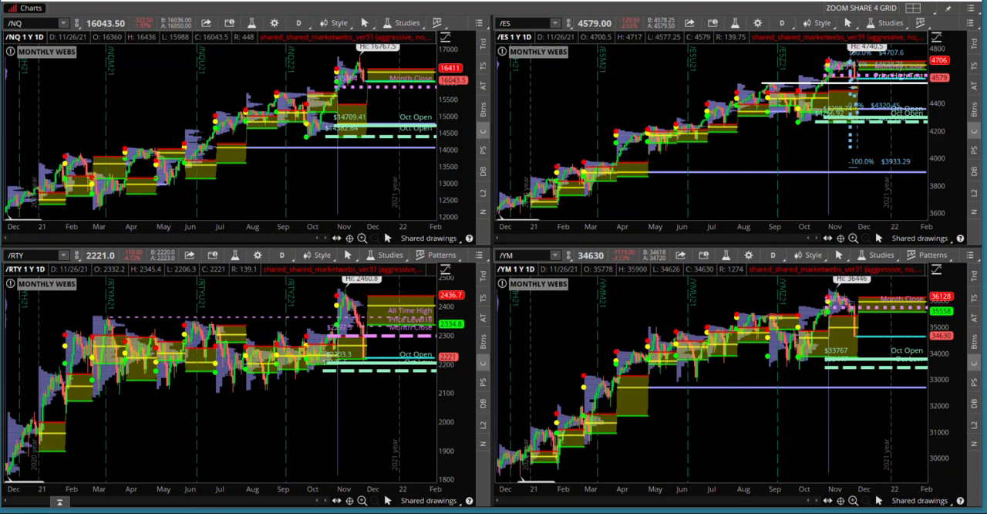
{"action": "mouse_move", "coordinate": [144, 106]}
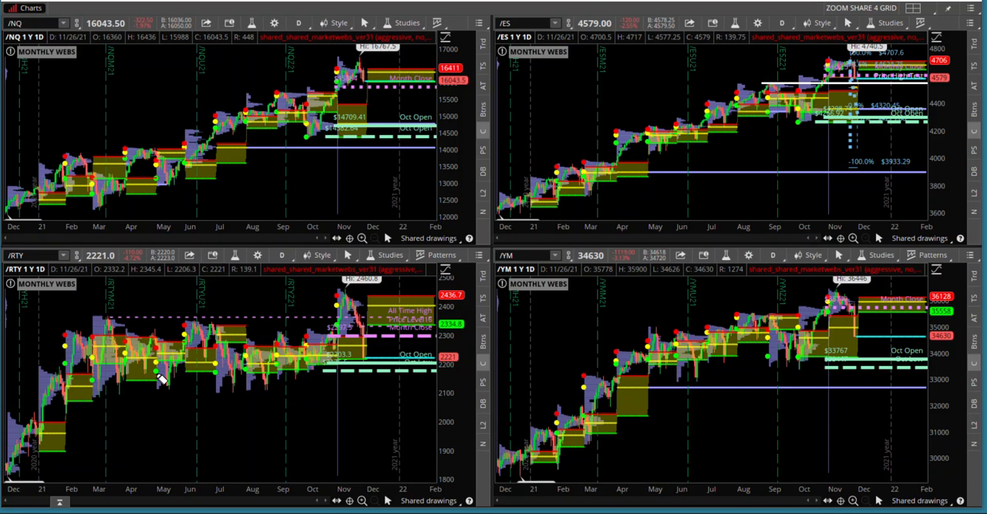
{"action": "mouse_move", "coordinate": [192, 412]}
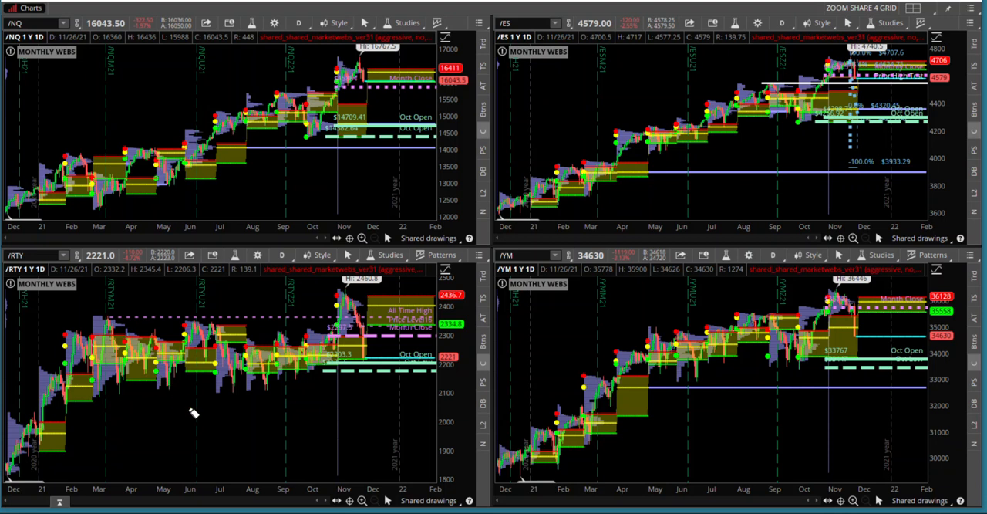
{"action": "mouse_move", "coordinate": [544, 393]}
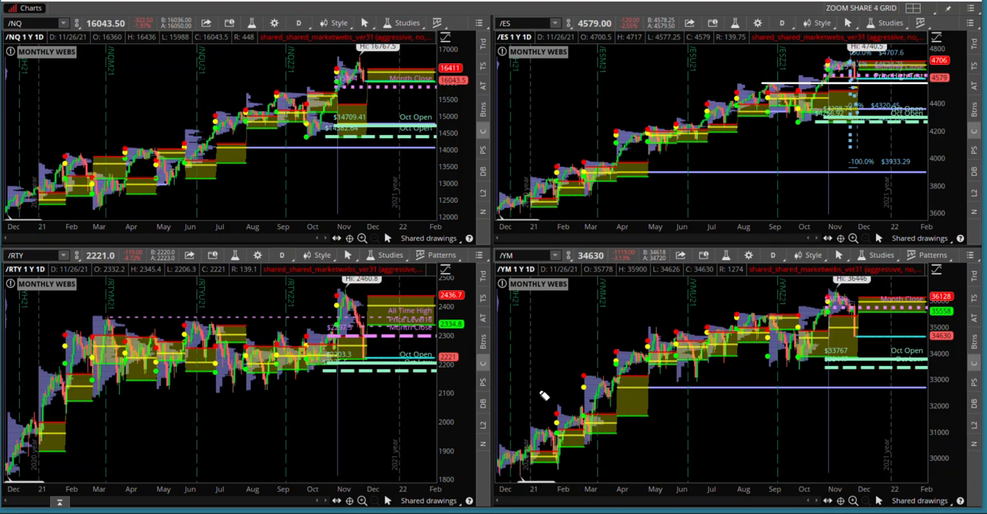
{"action": "mouse_move", "coordinate": [691, 420]}
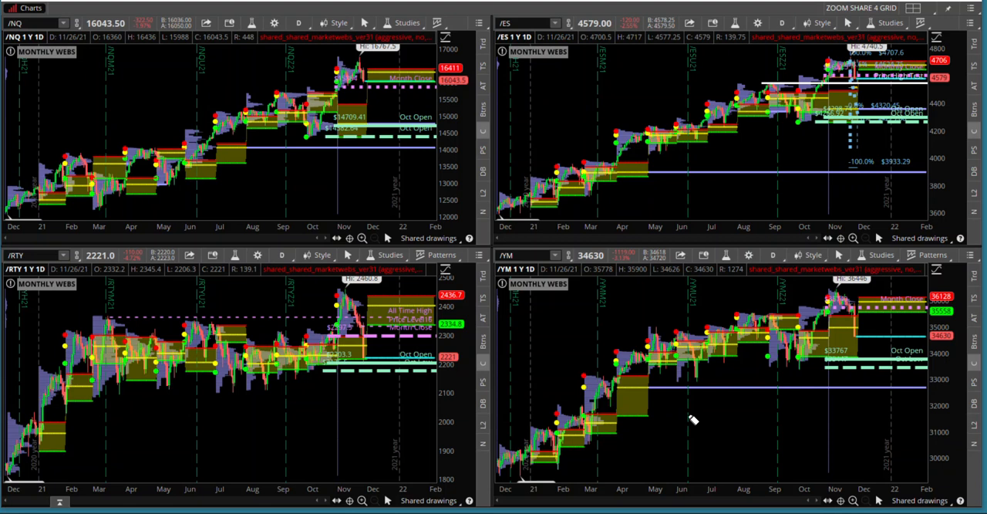
{"action": "mouse_move", "coordinate": [386, 279]}
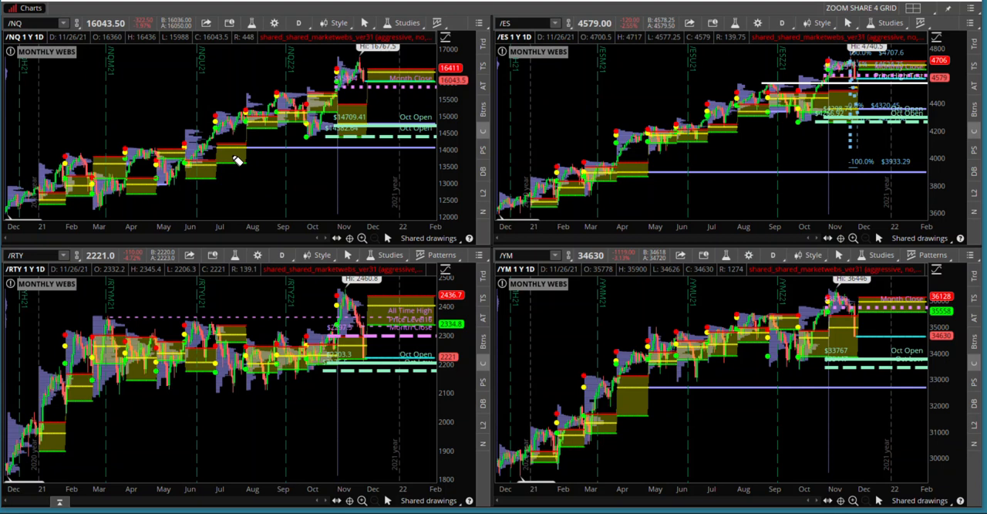
{"action": "mouse_move", "coordinate": [247, 176]}
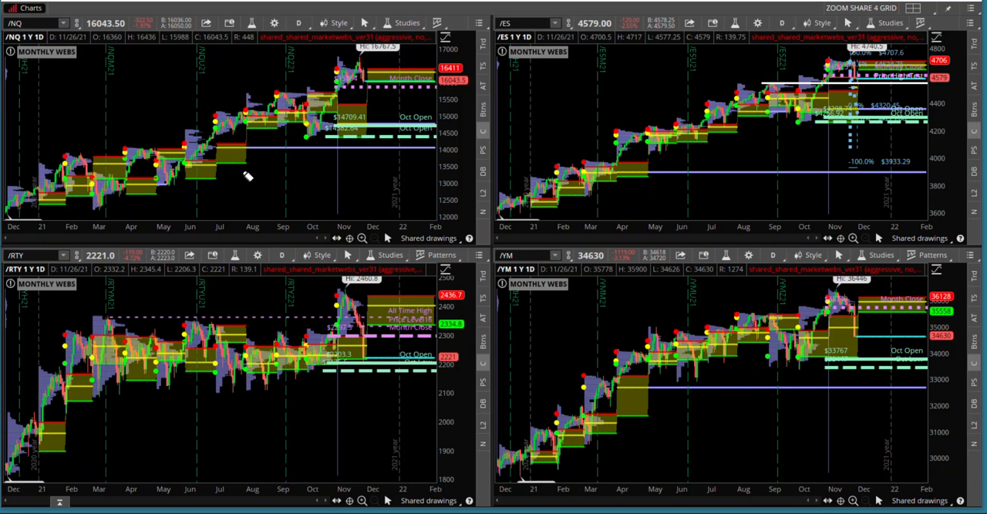
{"action": "mouse_move", "coordinate": [271, 52]}
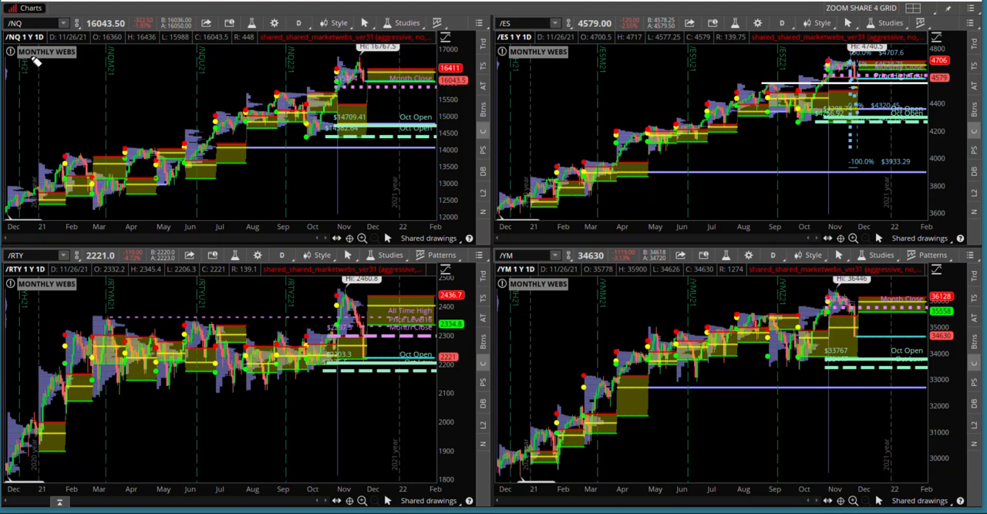
{"action": "mouse_move", "coordinate": [262, 179]}
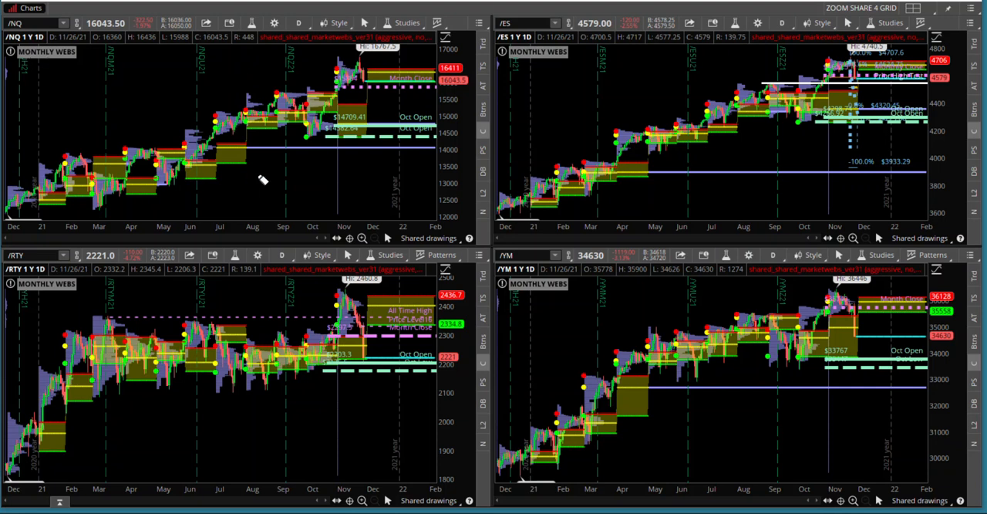
{"action": "mouse_move", "coordinate": [349, 108]}
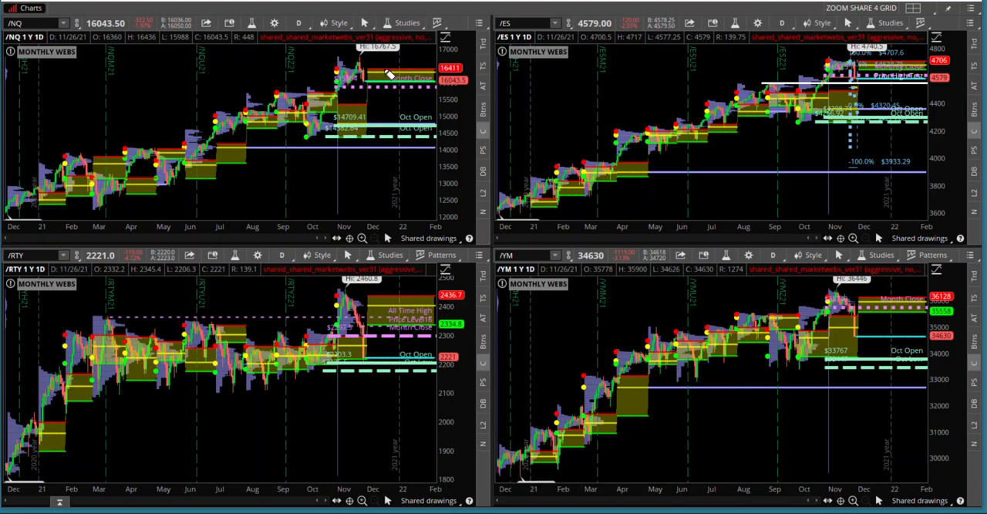
{"action": "mouse_move", "coordinate": [390, 78]}
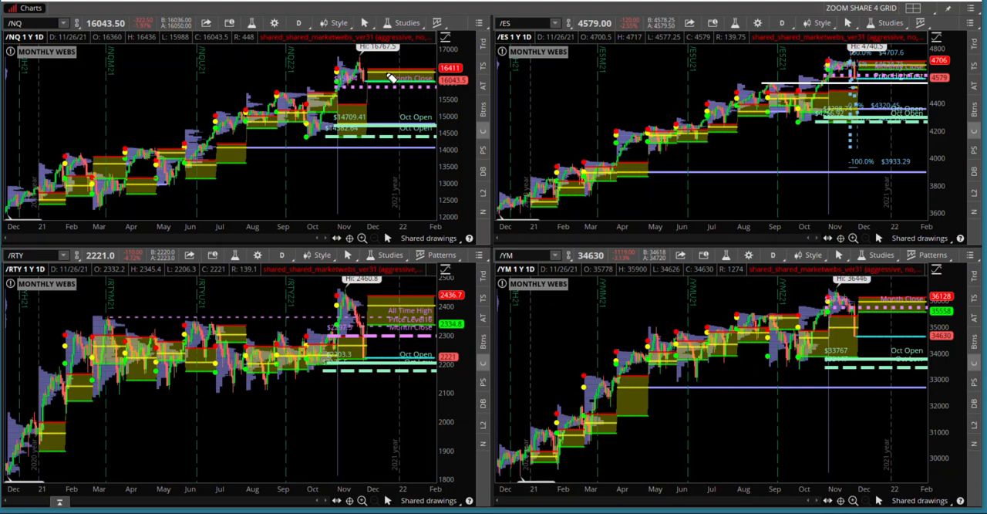
{"action": "mouse_move", "coordinate": [369, 89]}
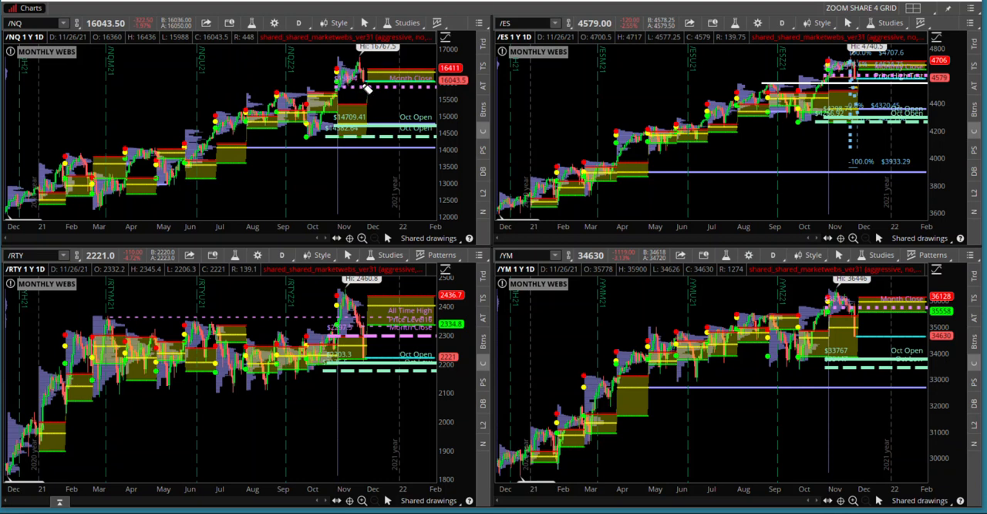
{"action": "mouse_move", "coordinate": [191, 83]}
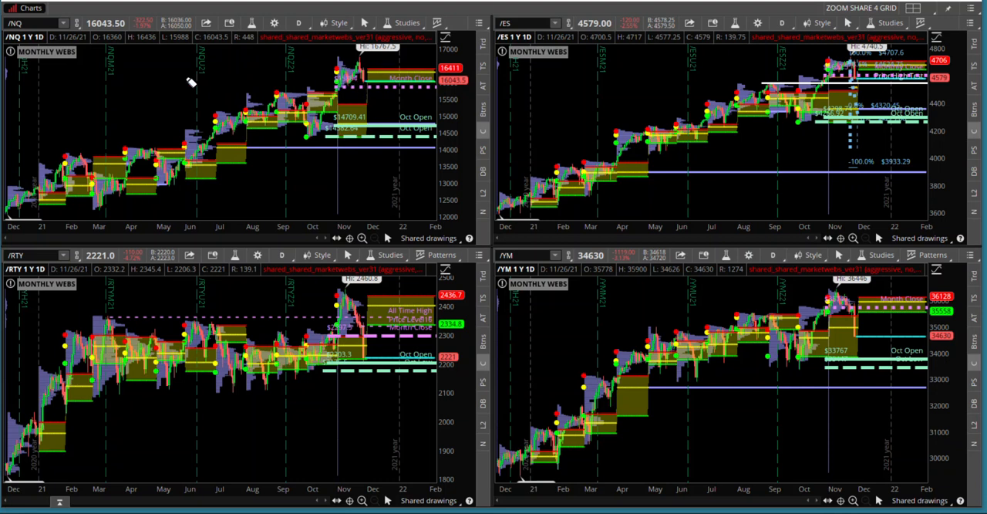
{"action": "mouse_move", "coordinate": [374, 94]}
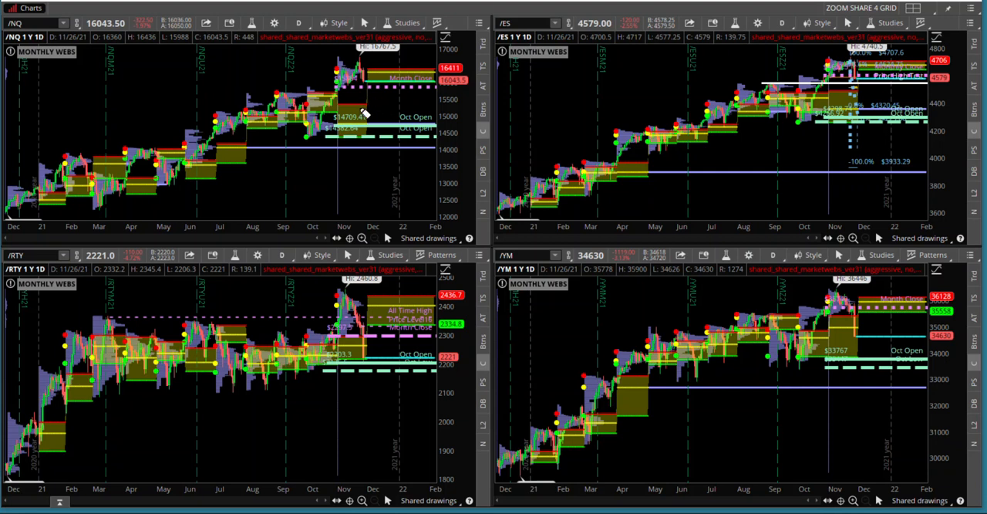
{"action": "mouse_move", "coordinate": [369, 97]}
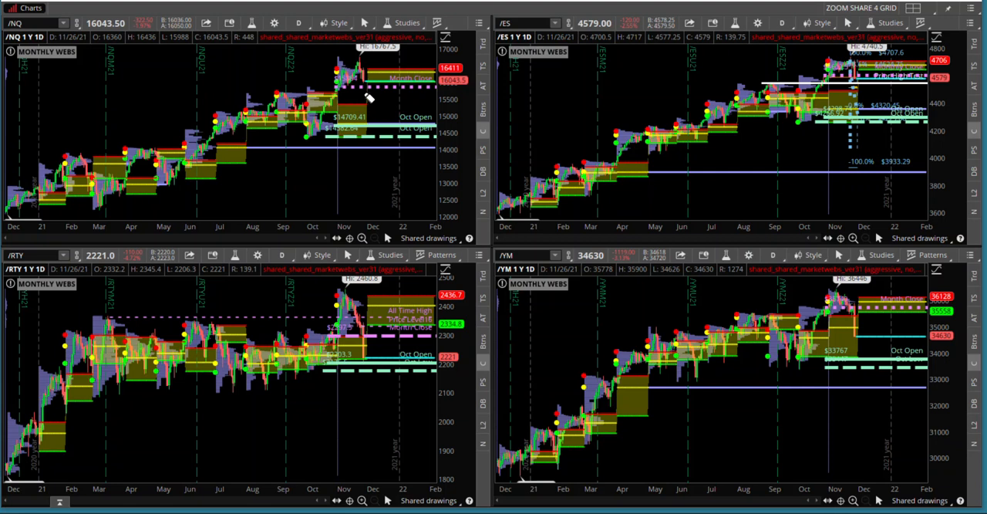
{"action": "mouse_move", "coordinate": [373, 112]}
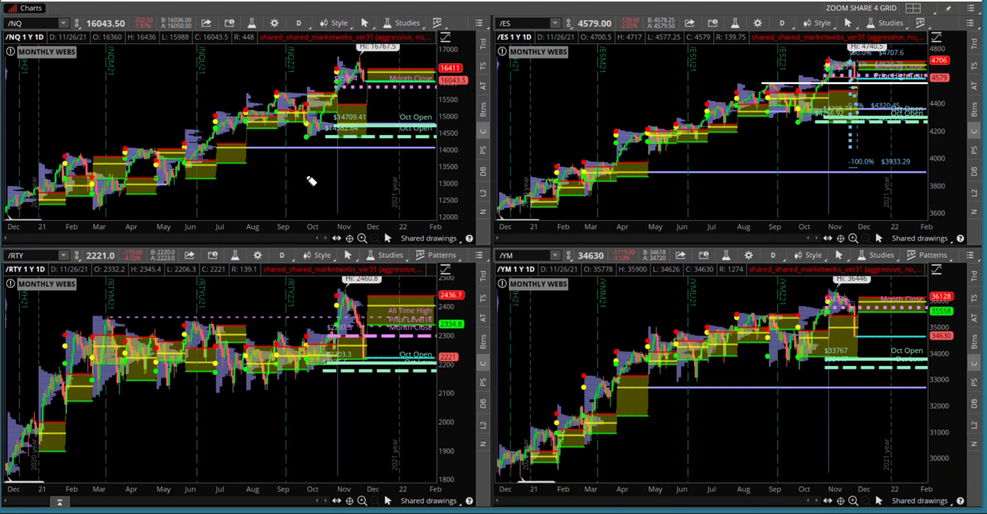
{"action": "mouse_move", "coordinate": [316, 139]}
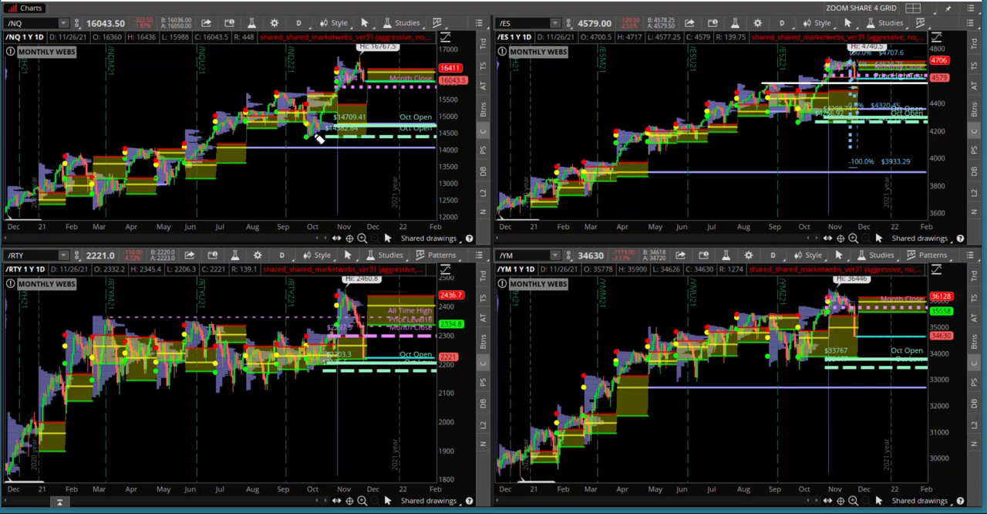
{"action": "mouse_move", "coordinate": [314, 207]}
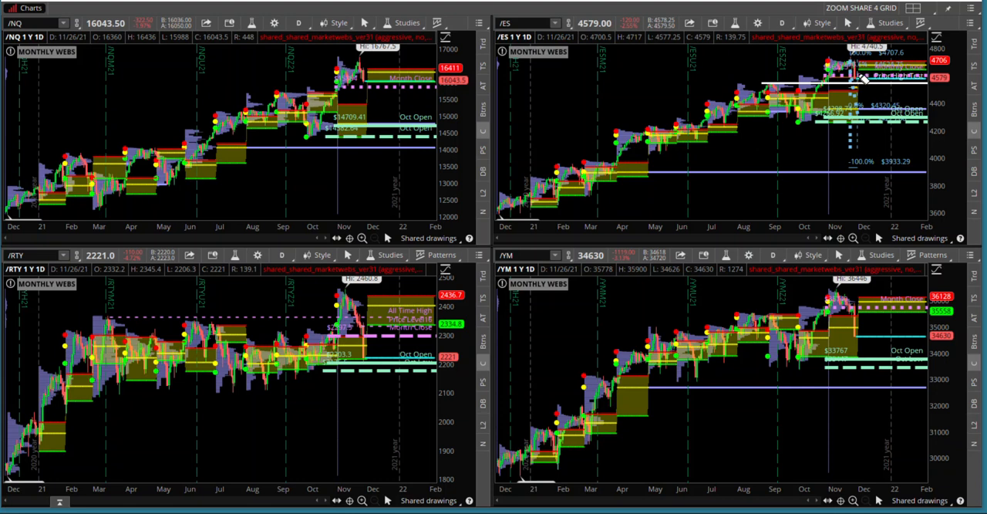
{"action": "mouse_move", "coordinate": [783, 146]}
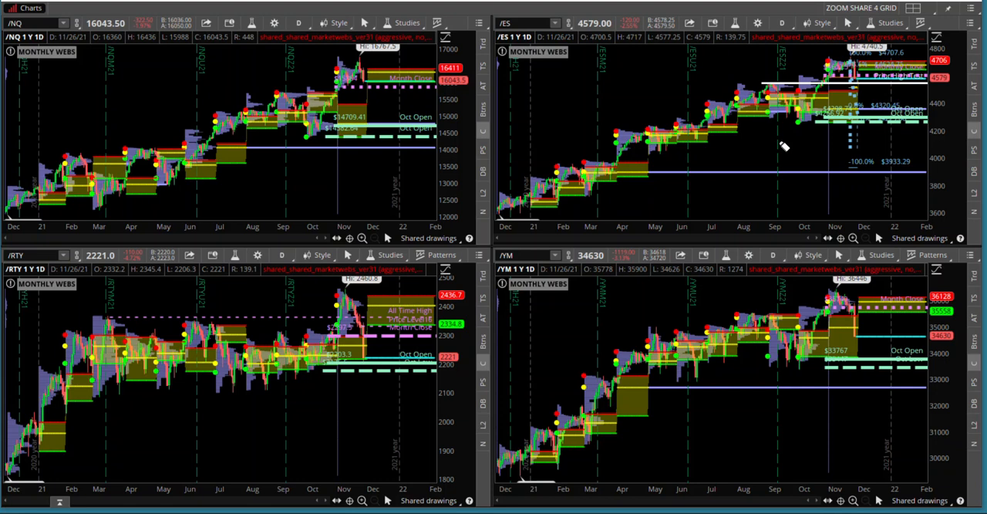
{"action": "mouse_move", "coordinate": [769, 66]}
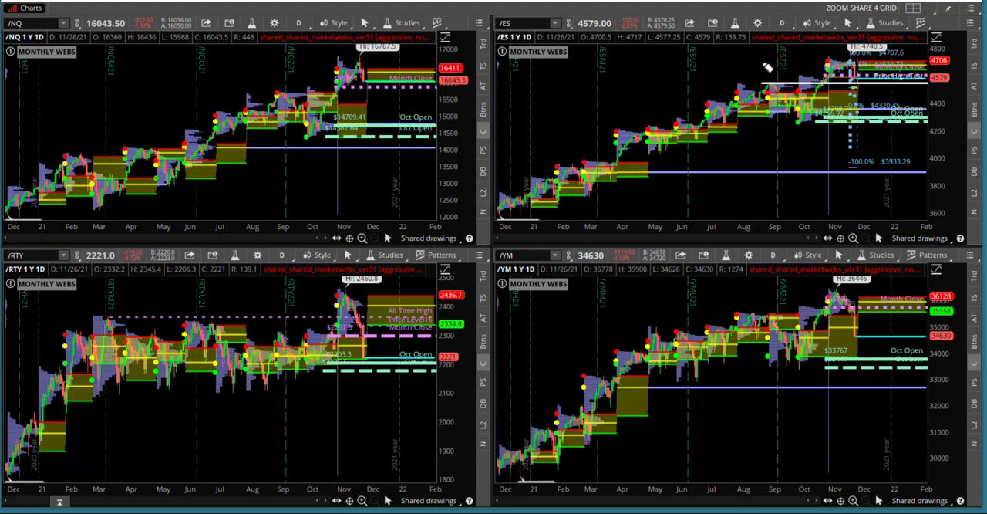
{"action": "mouse_move", "coordinate": [777, 44]}
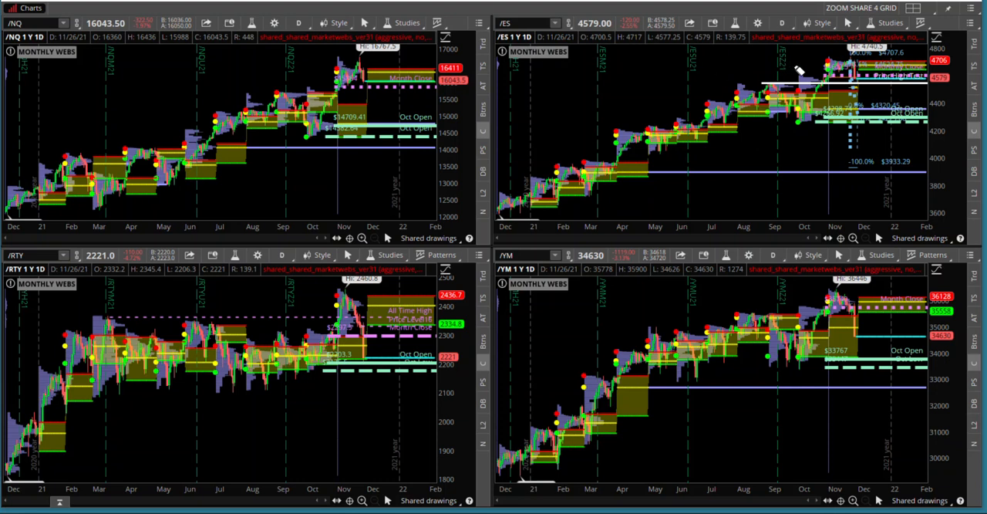
{"action": "mouse_move", "coordinate": [910, 111]}
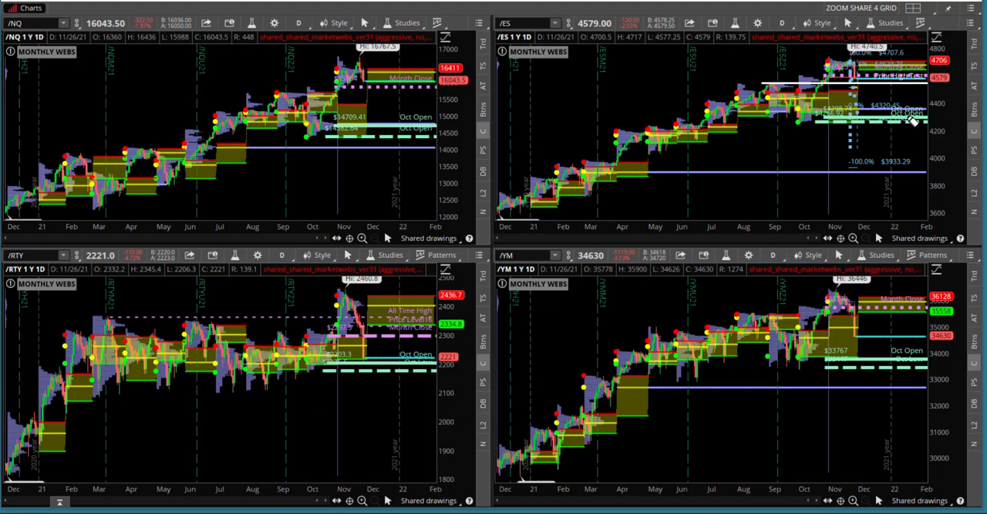
{"action": "mouse_move", "coordinate": [894, 93]}
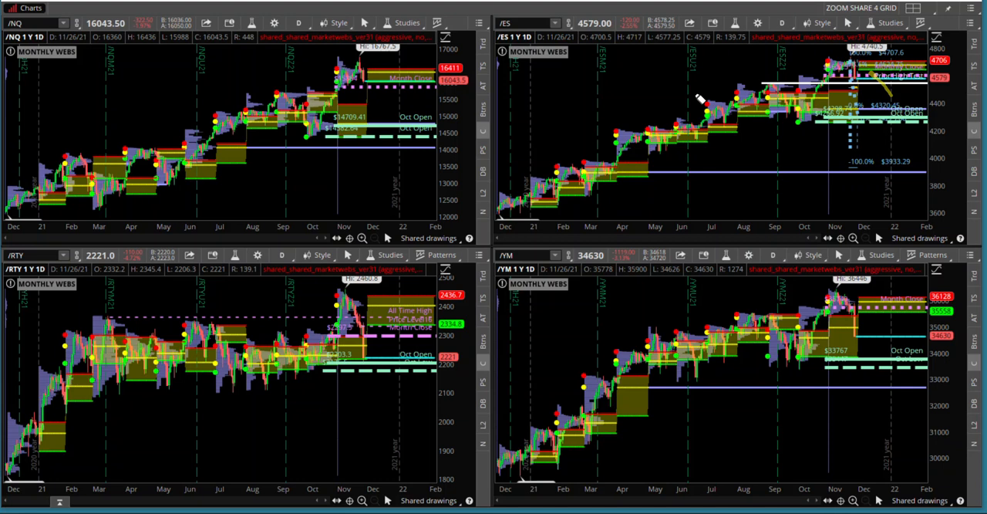
{"action": "mouse_move", "coordinate": [586, 100]}
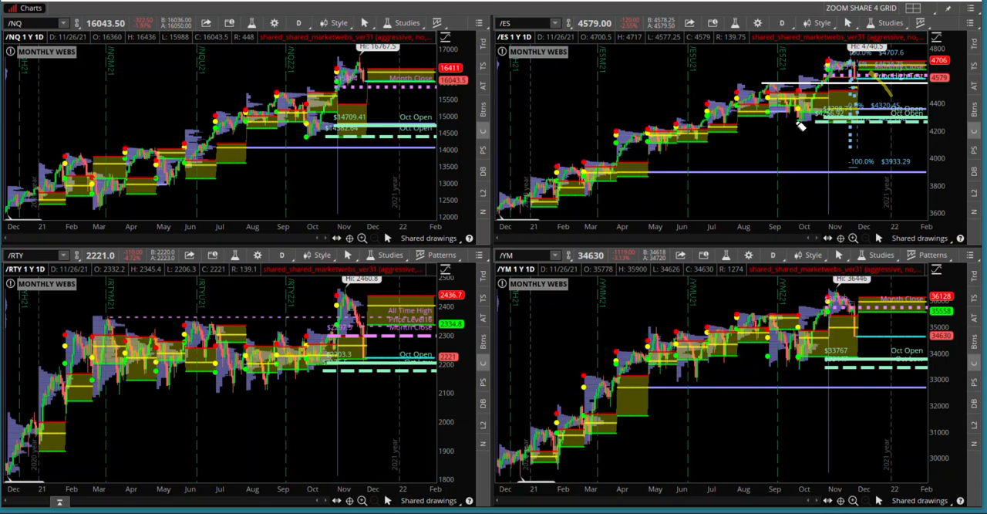
{"action": "mouse_move", "coordinate": [814, 92]}
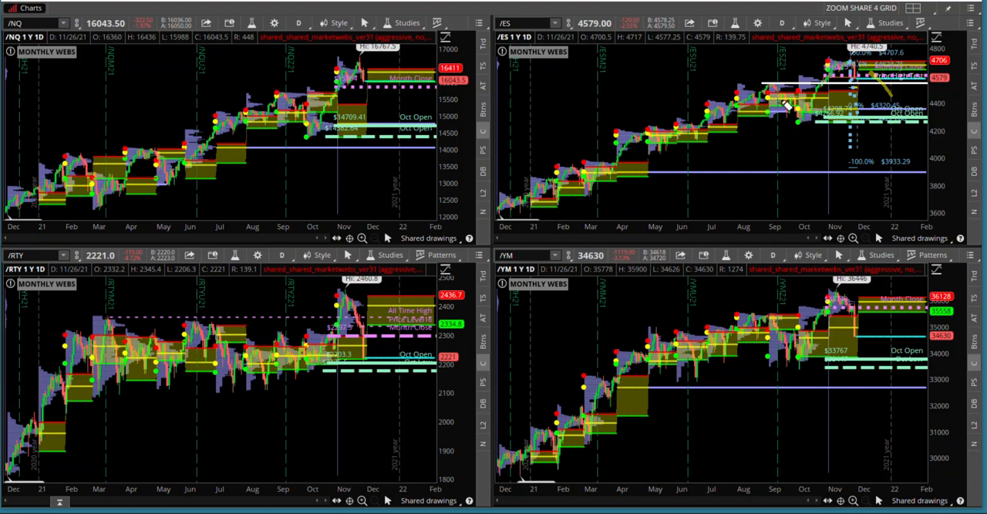
{"action": "mouse_move", "coordinate": [808, 121]}
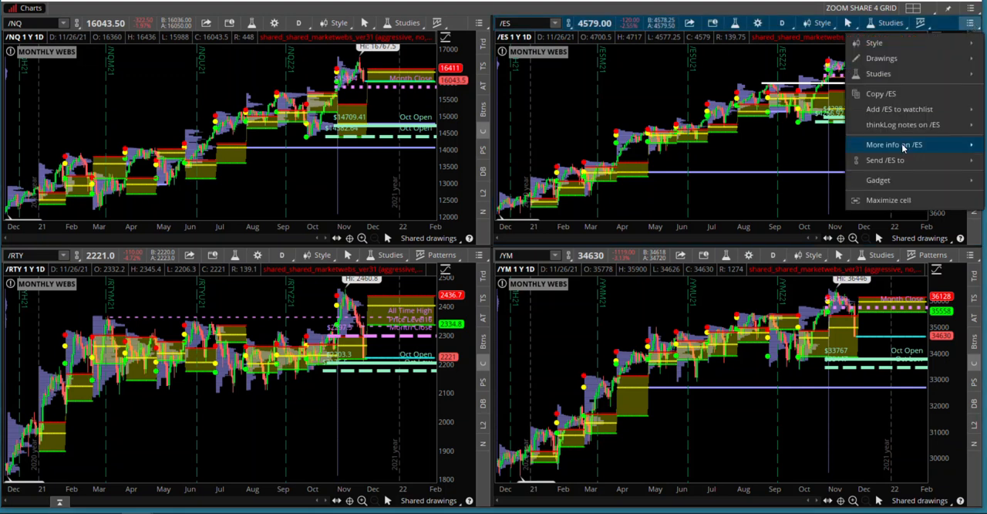
- Maximize the /ES chart and switch it to 90 days of hourly bars
{"action": "left_click", "coordinate": [889, 199]}
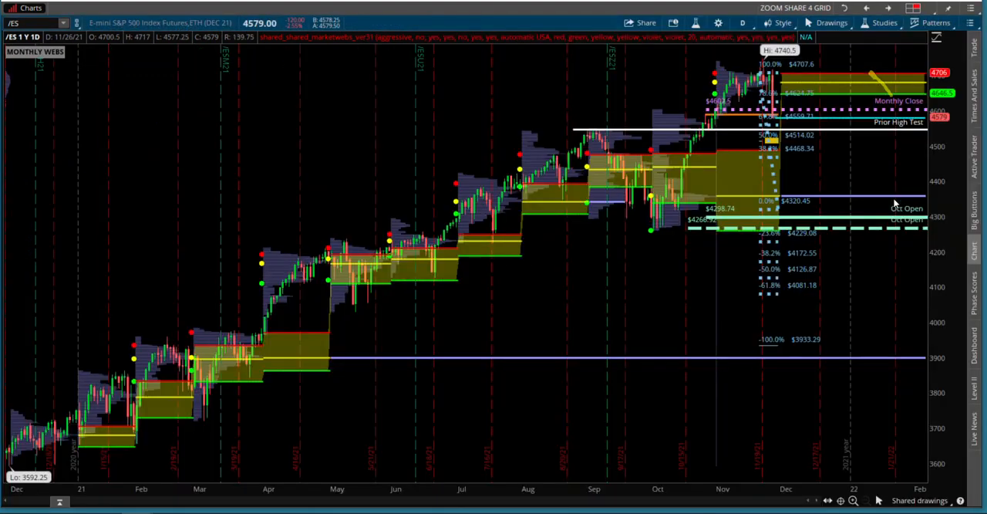
{"action": "left_click", "coordinate": [741, 23]}
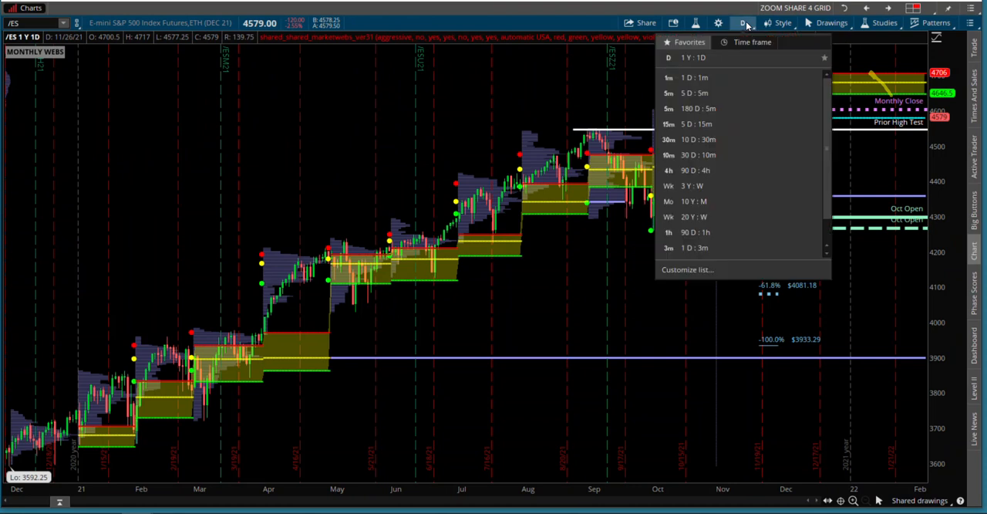
{"action": "left_click", "coordinate": [690, 232]}
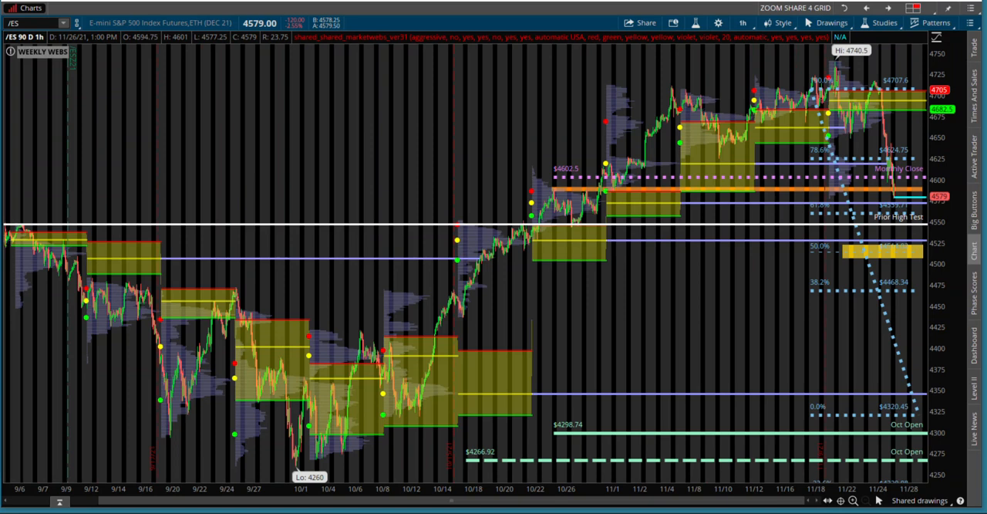
{"action": "mouse_move", "coordinate": [478, 197]}
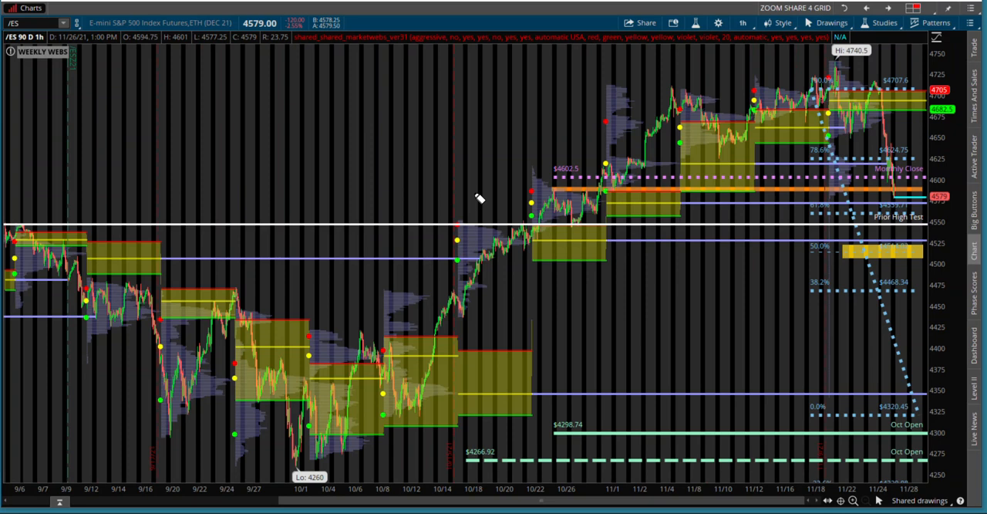
{"action": "mouse_move", "coordinate": [692, 205]}
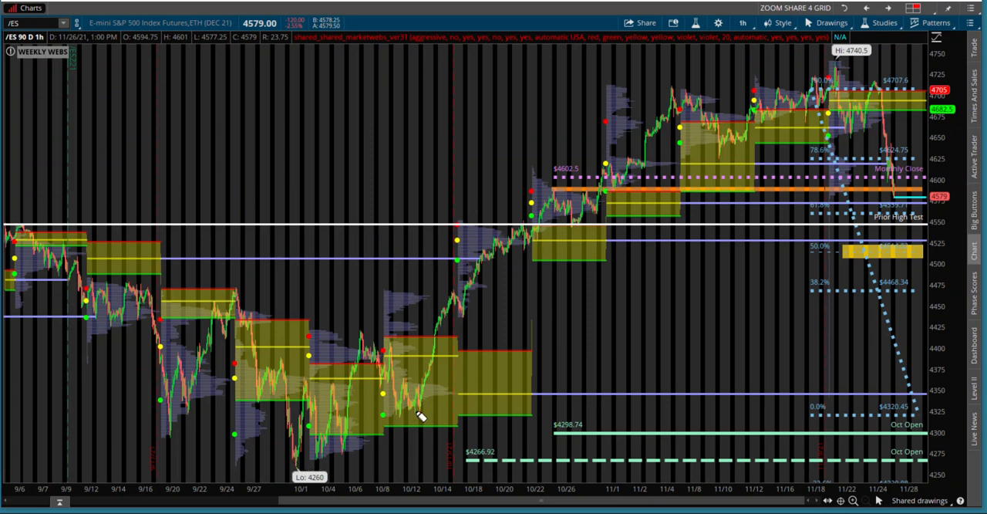
{"action": "mouse_move", "coordinate": [601, 216]}
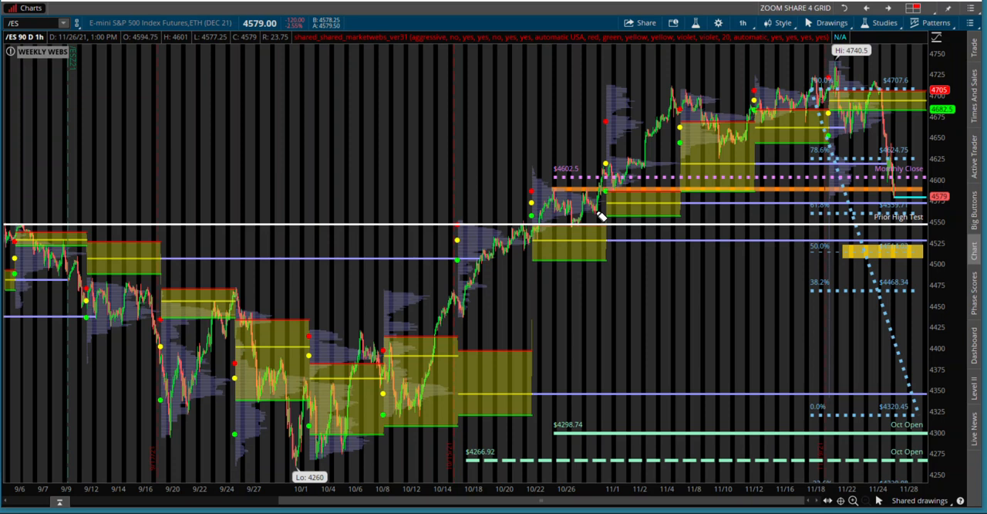
{"action": "mouse_move", "coordinate": [670, 244]}
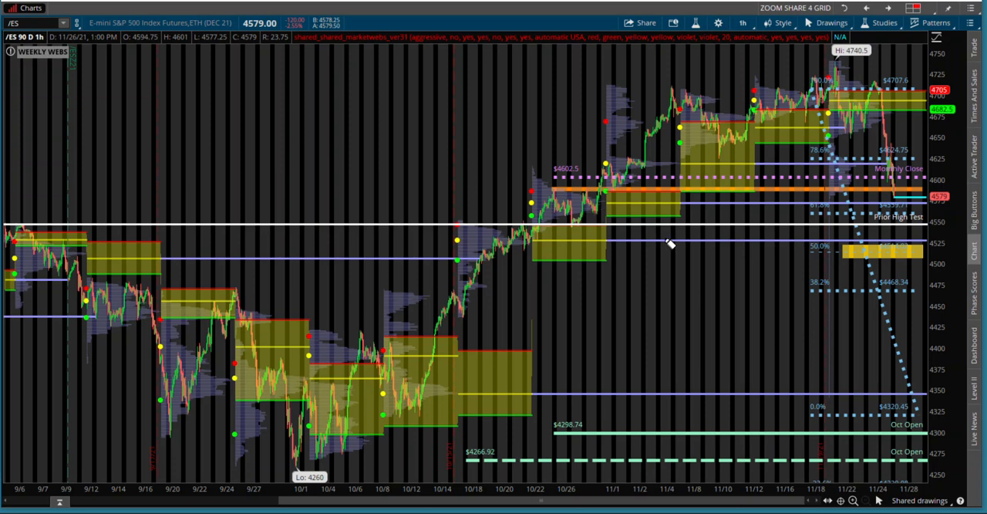
{"action": "mouse_move", "coordinate": [565, 405]}
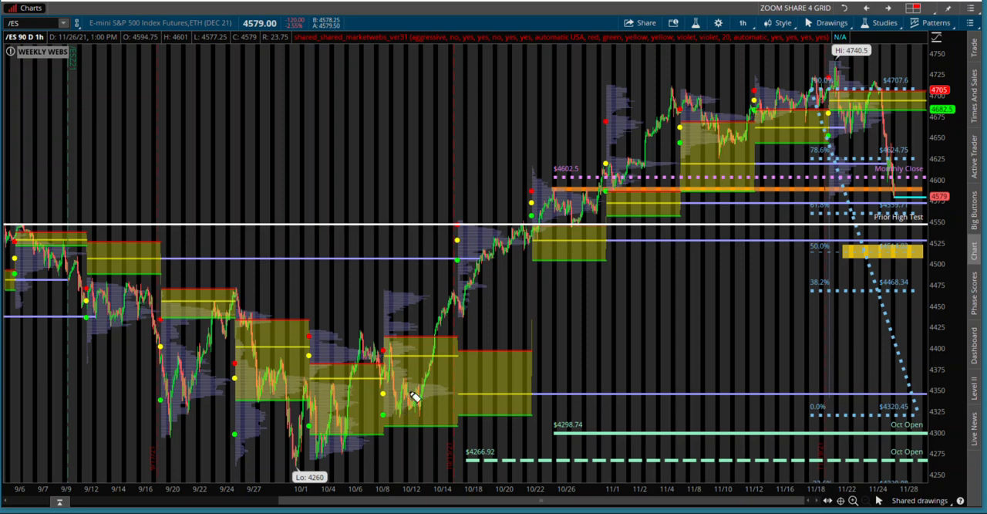
{"action": "mouse_move", "coordinate": [457, 368]}
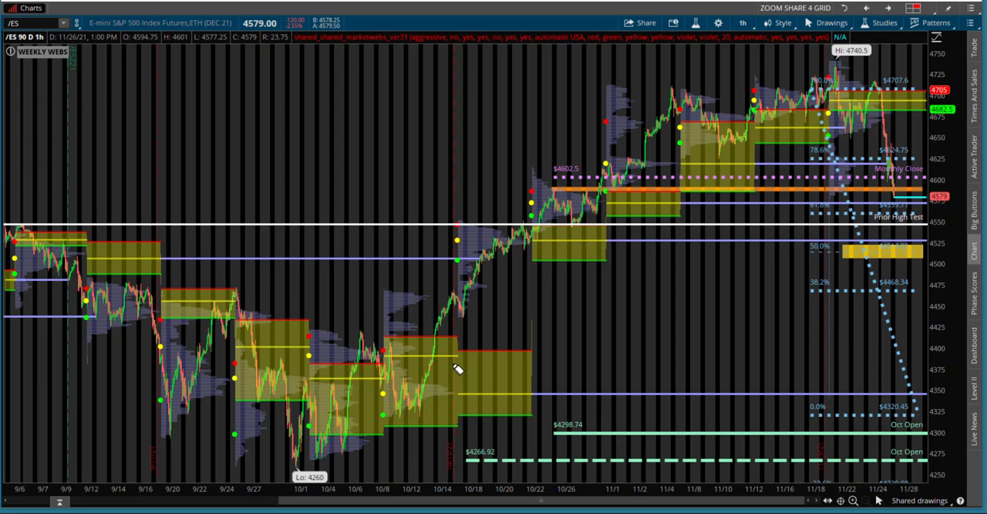
{"action": "mouse_move", "coordinate": [590, 199]}
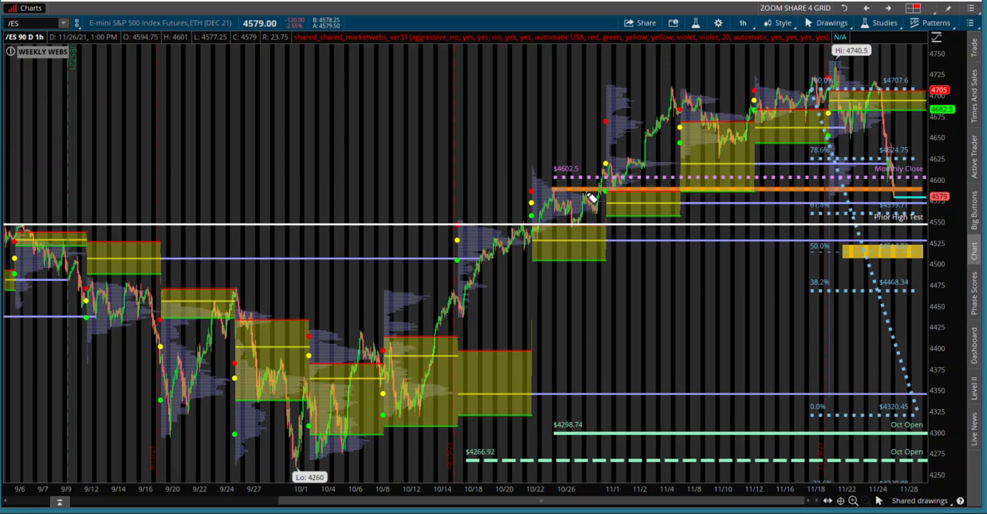
{"action": "mouse_move", "coordinate": [736, 116]}
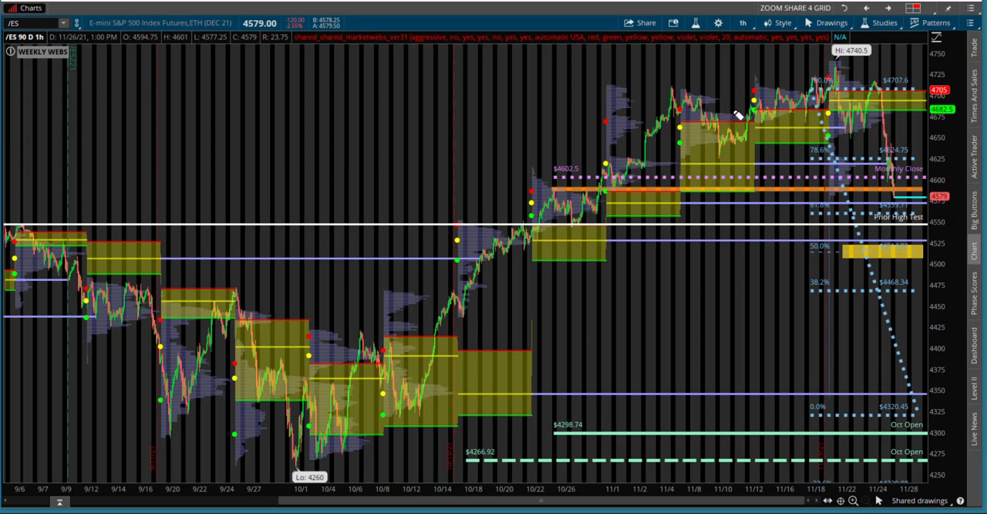
{"action": "mouse_move", "coordinate": [433, 387]}
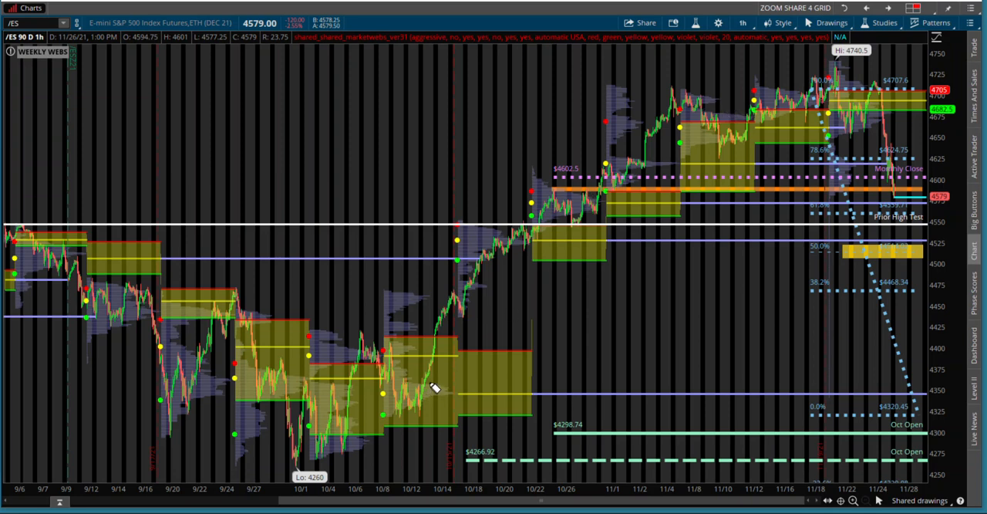
{"action": "mouse_move", "coordinate": [806, 92]}
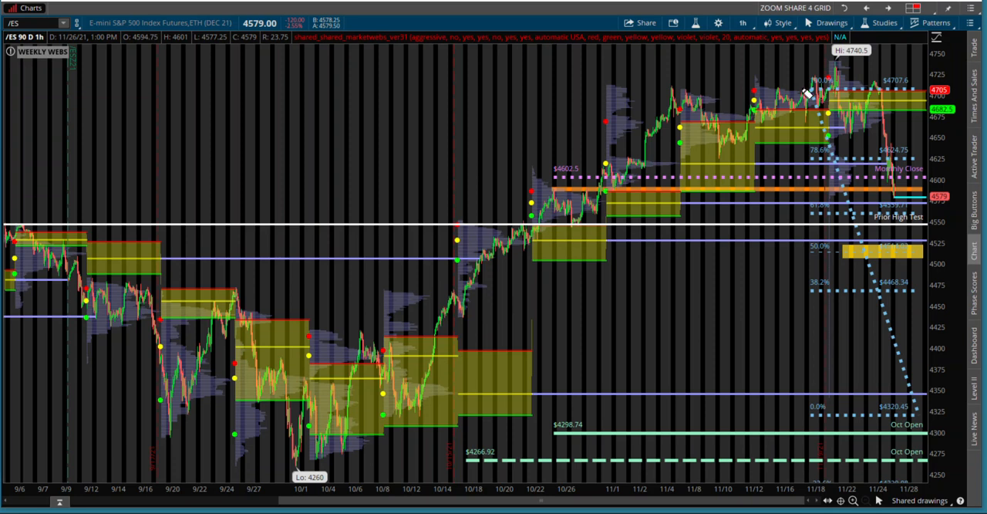
{"action": "mouse_move", "coordinate": [467, 347]}
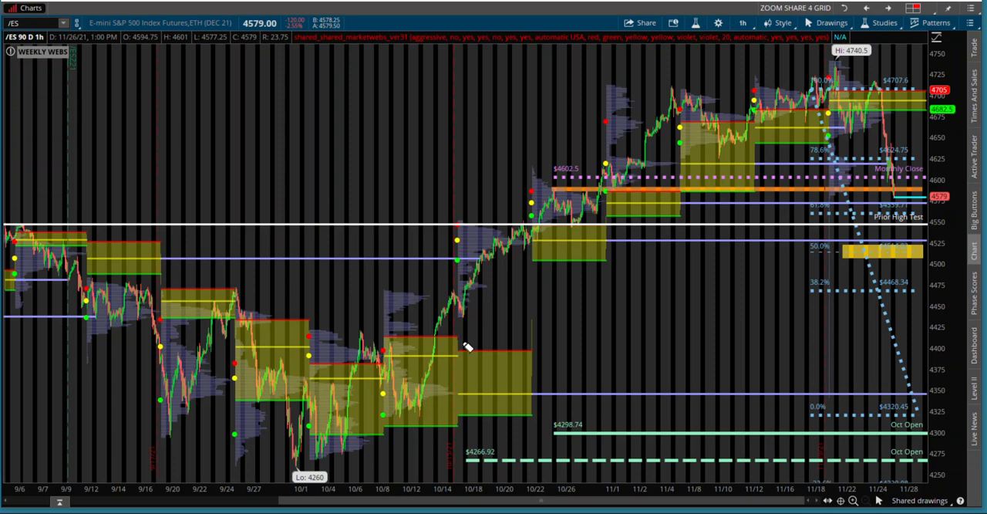
{"action": "mouse_move", "coordinate": [452, 324]}
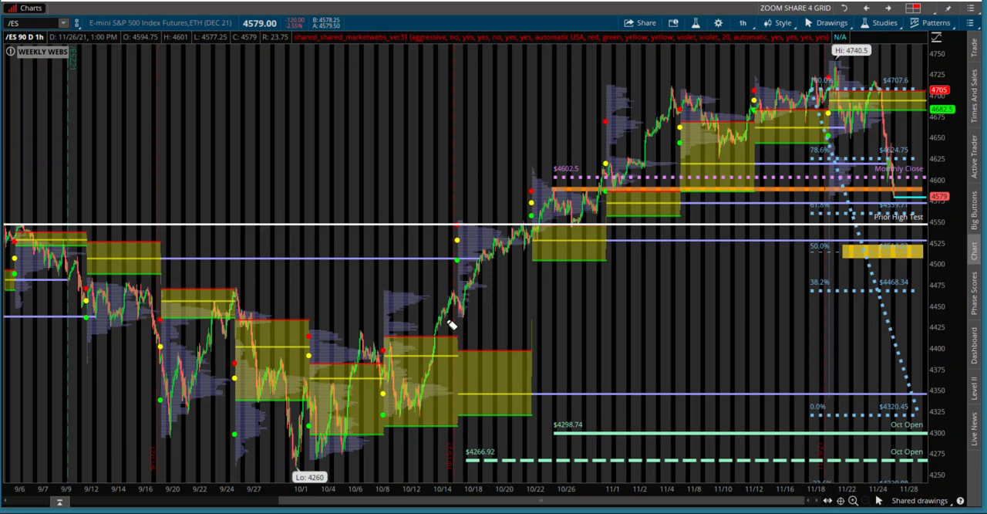
{"action": "mouse_move", "coordinate": [509, 378]}
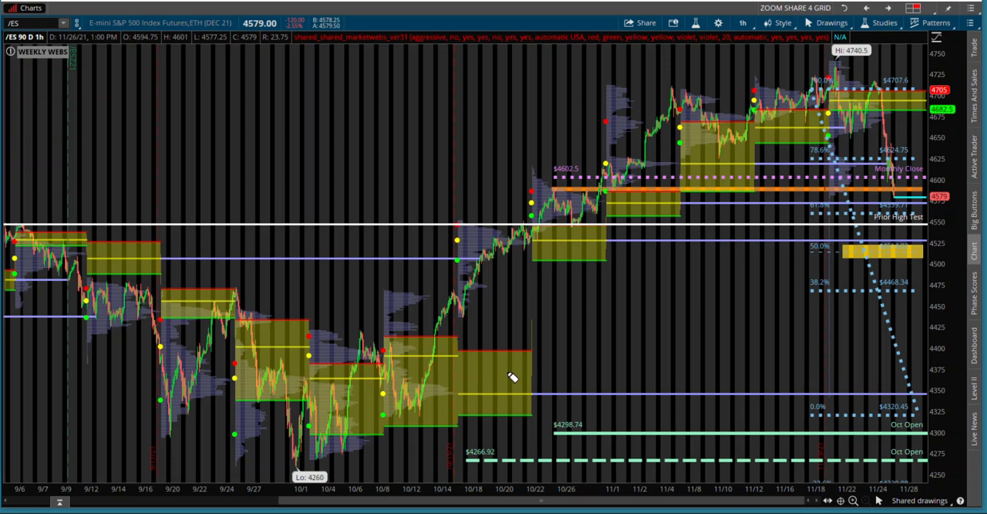
{"action": "mouse_move", "coordinate": [459, 388]}
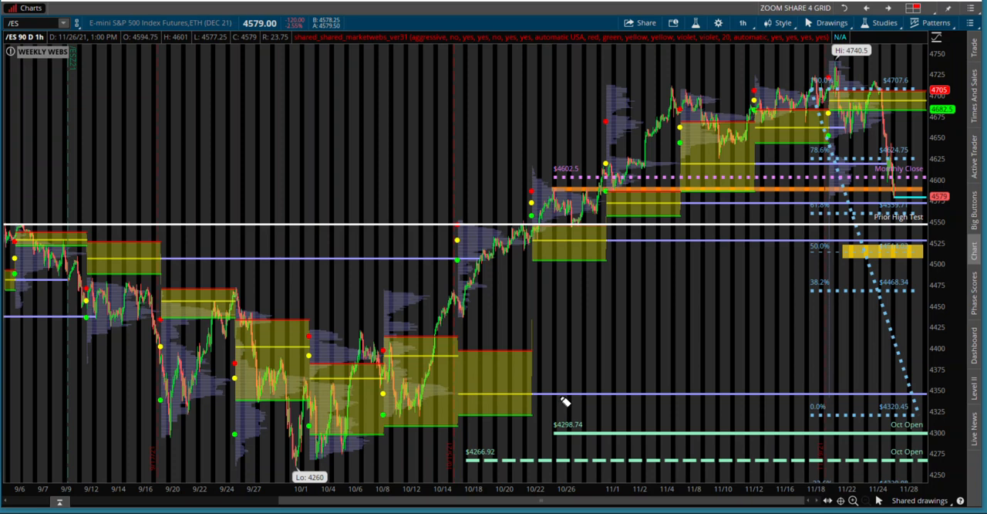
{"action": "mouse_move", "coordinate": [482, 363]}
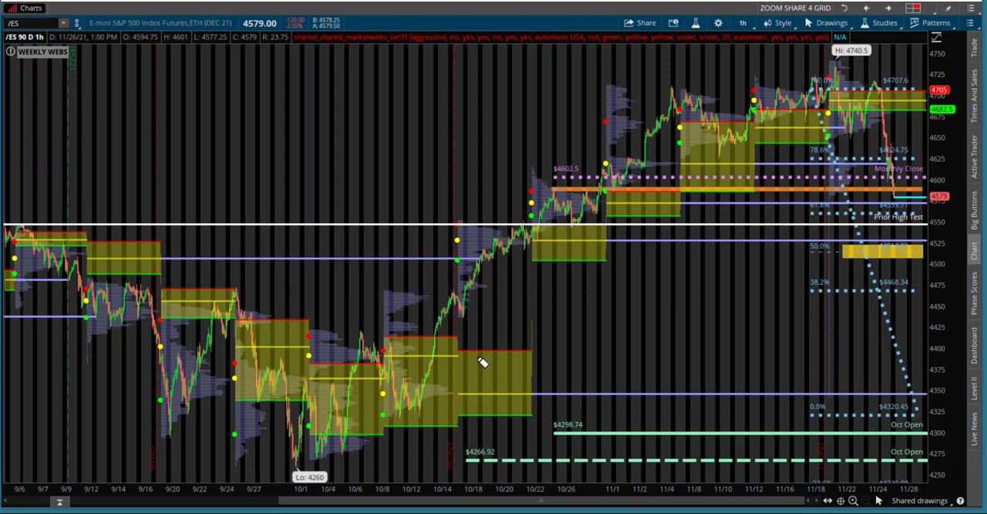
{"action": "mouse_move", "coordinate": [725, 132]}
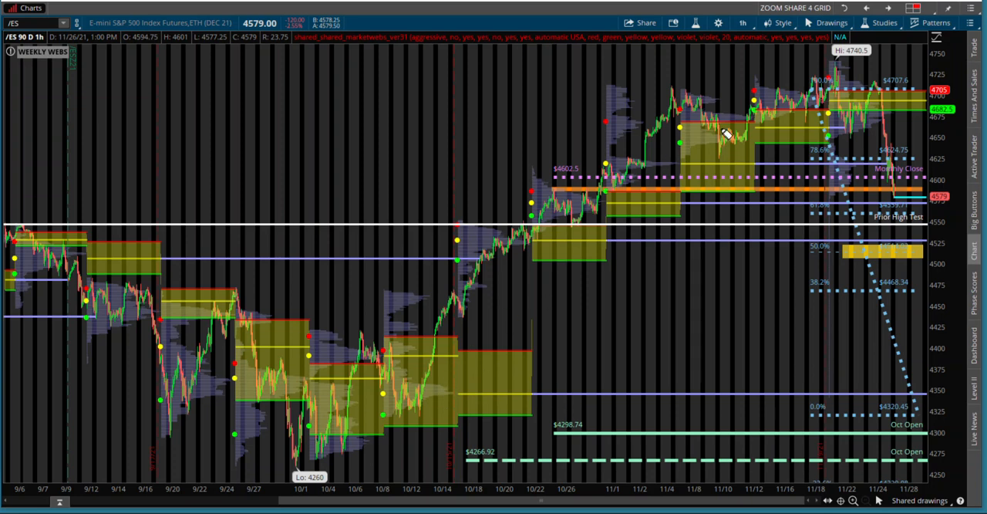
{"action": "mouse_move", "coordinate": [800, 89]}
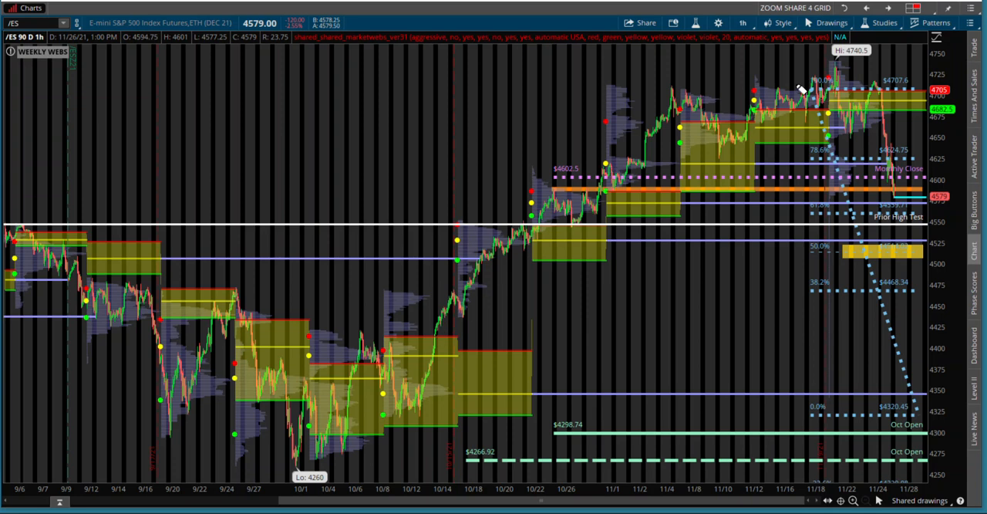
{"action": "mouse_move", "coordinate": [552, 225]}
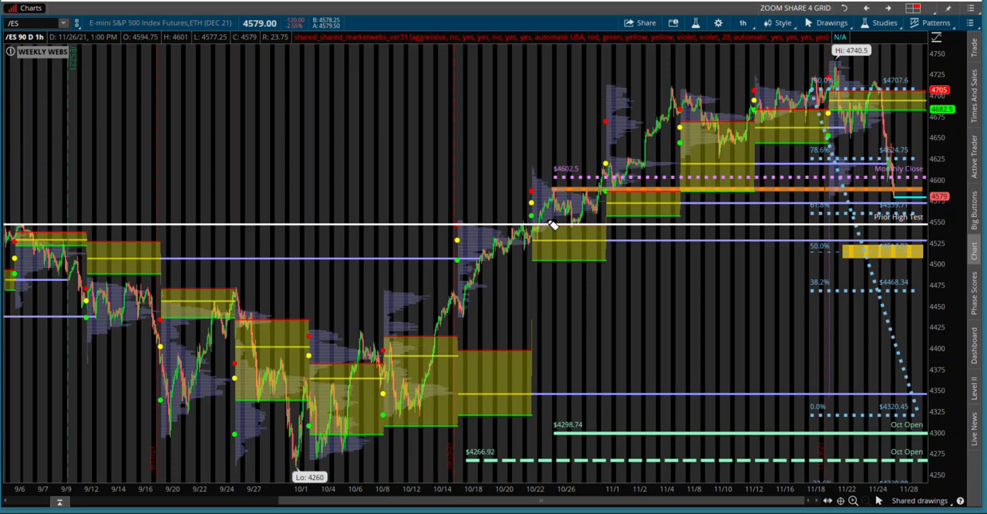
{"action": "mouse_move", "coordinate": [852, 116]}
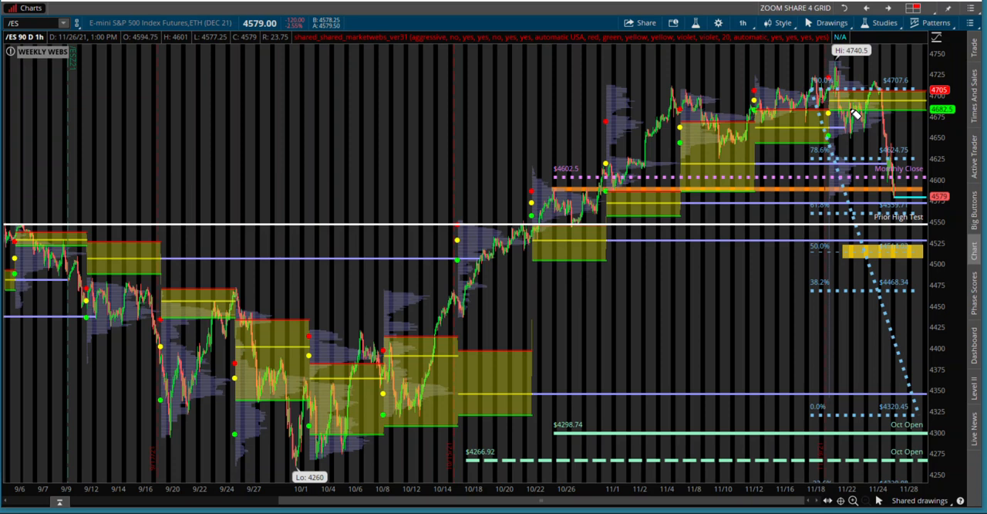
{"action": "mouse_move", "coordinate": [644, 240]}
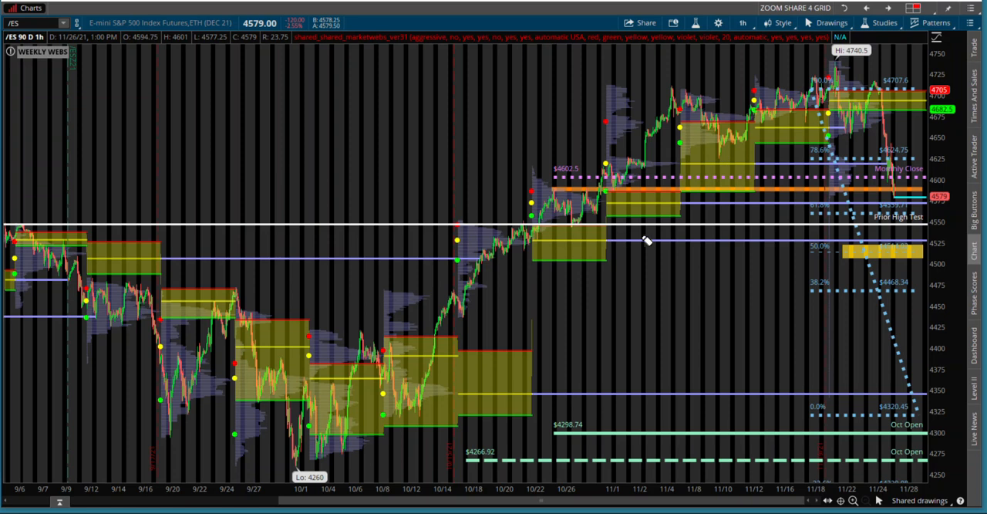
{"action": "mouse_move", "coordinate": [737, 199]}
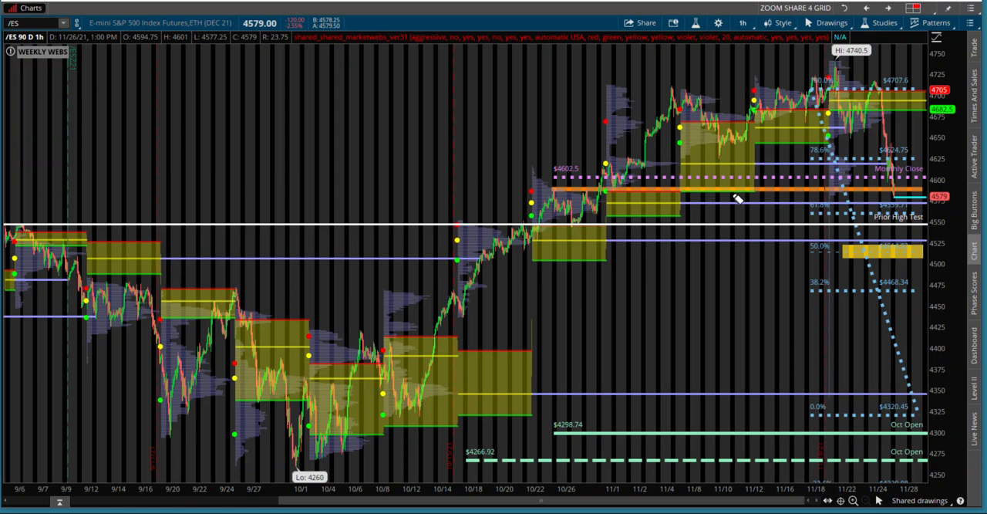
{"action": "mouse_move", "coordinate": [860, 220]}
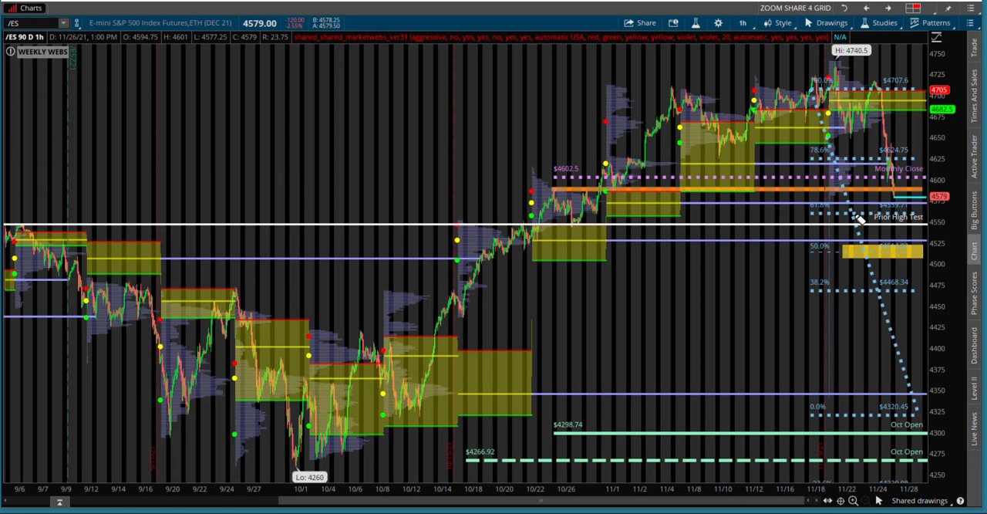
{"action": "mouse_move", "coordinate": [876, 267]}
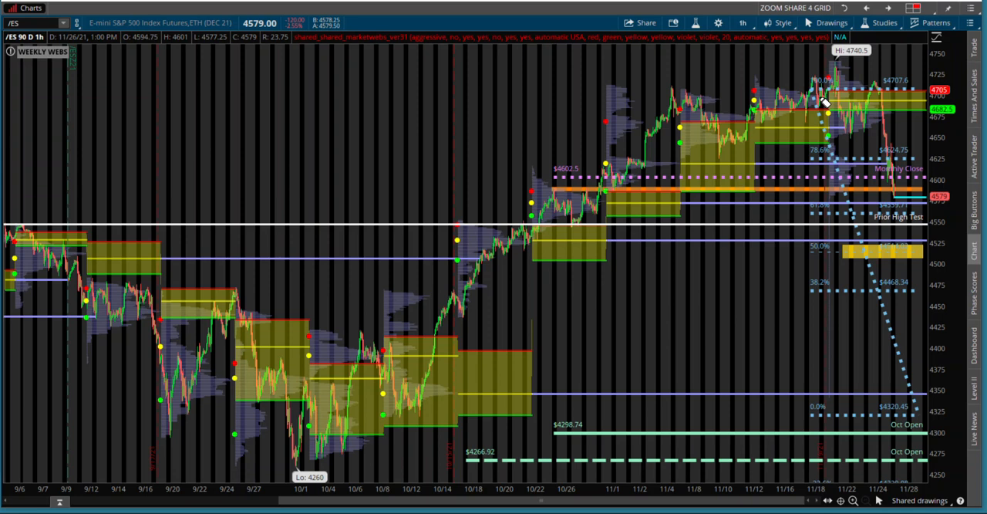
{"action": "mouse_move", "coordinate": [903, 326]}
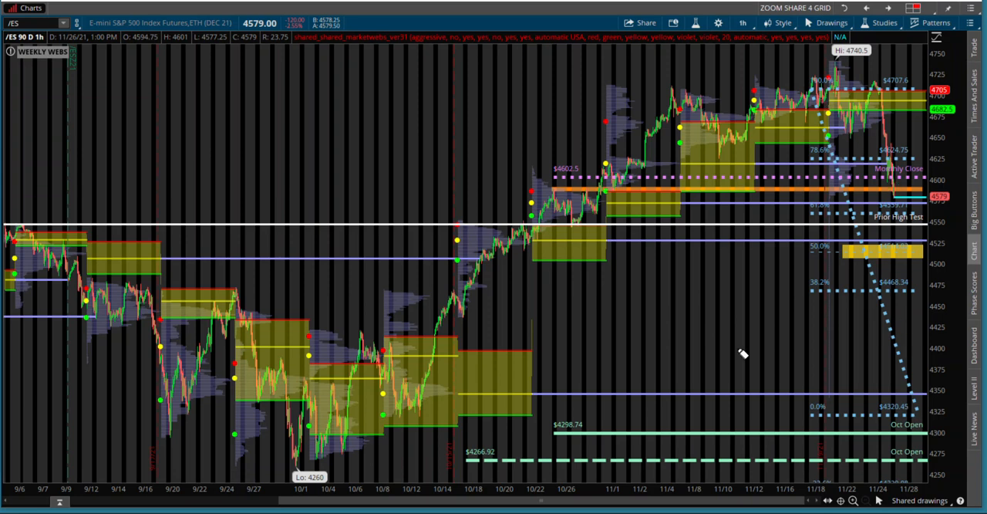
{"action": "mouse_move", "coordinate": [708, 206]}
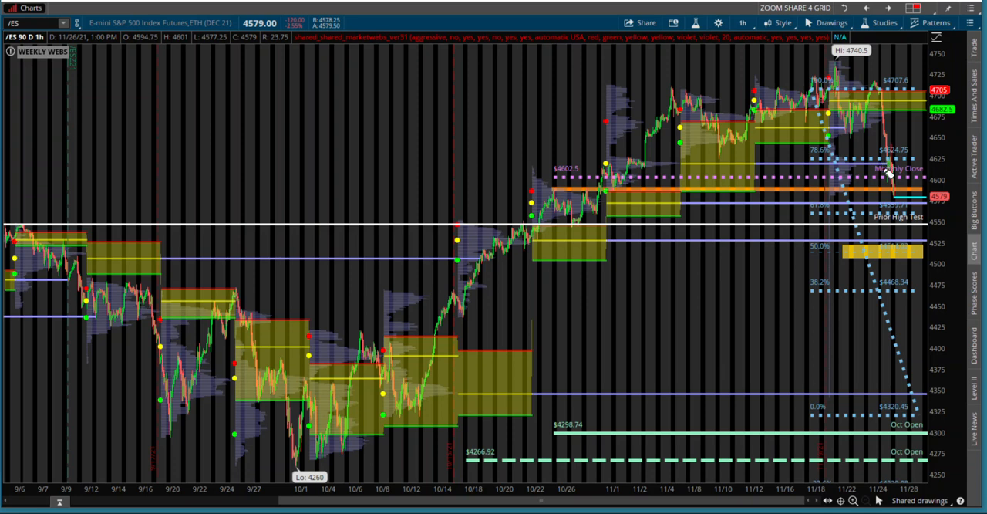
{"action": "mouse_move", "coordinate": [771, 229]}
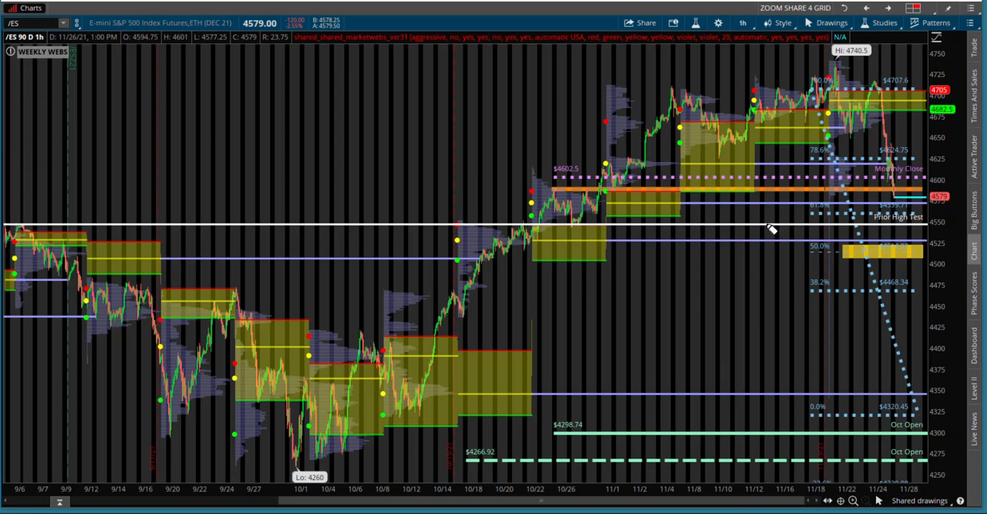
{"action": "mouse_move", "coordinate": [803, 257]}
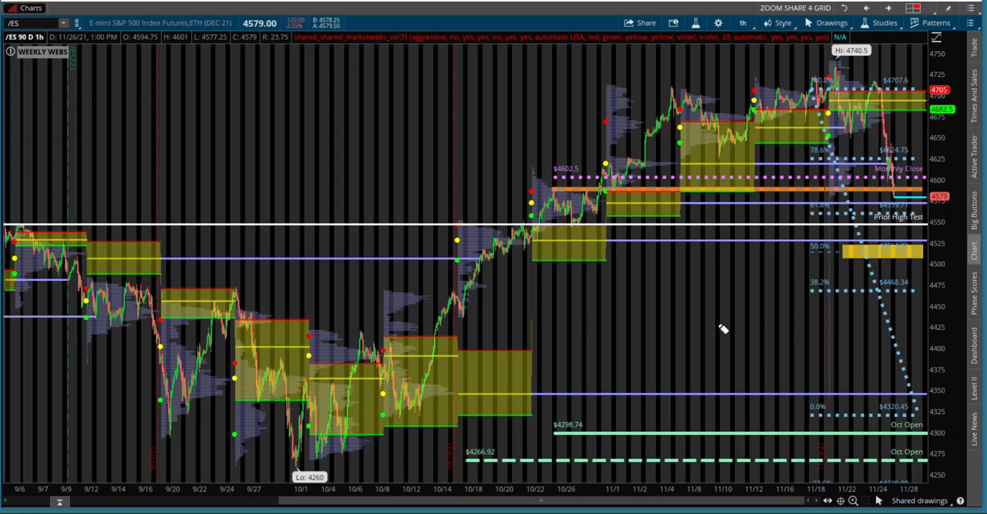
{"action": "mouse_move", "coordinate": [491, 106]}
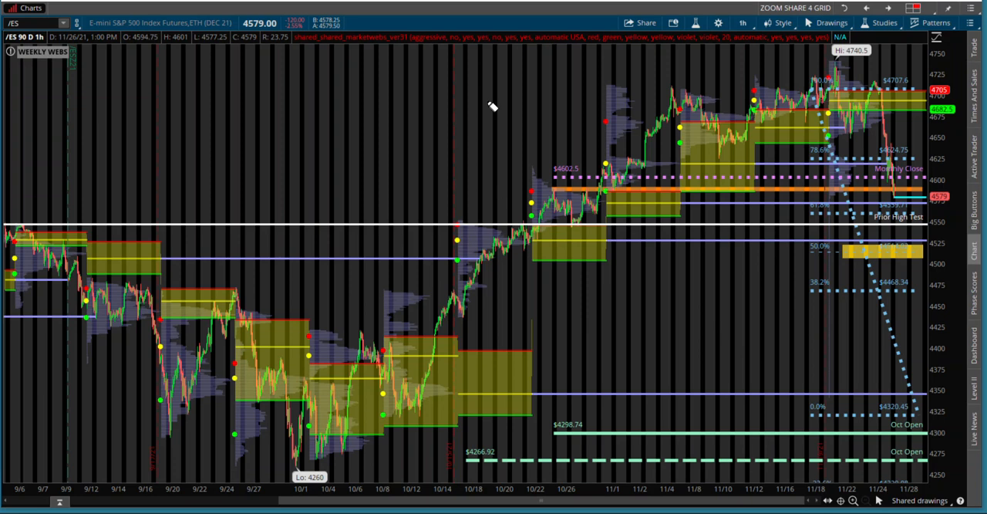
{"action": "mouse_move", "coordinate": [463, 137]}
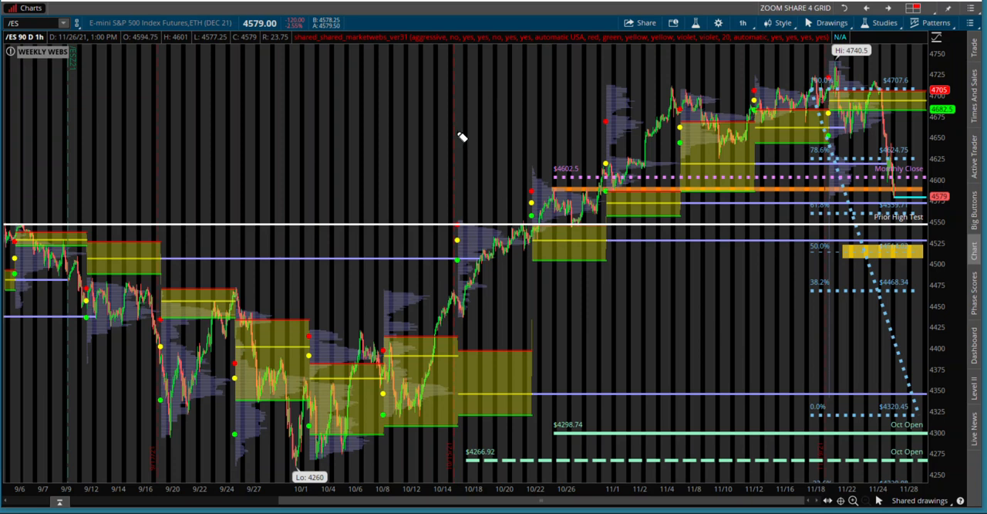
{"action": "mouse_move", "coordinate": [465, 110]}
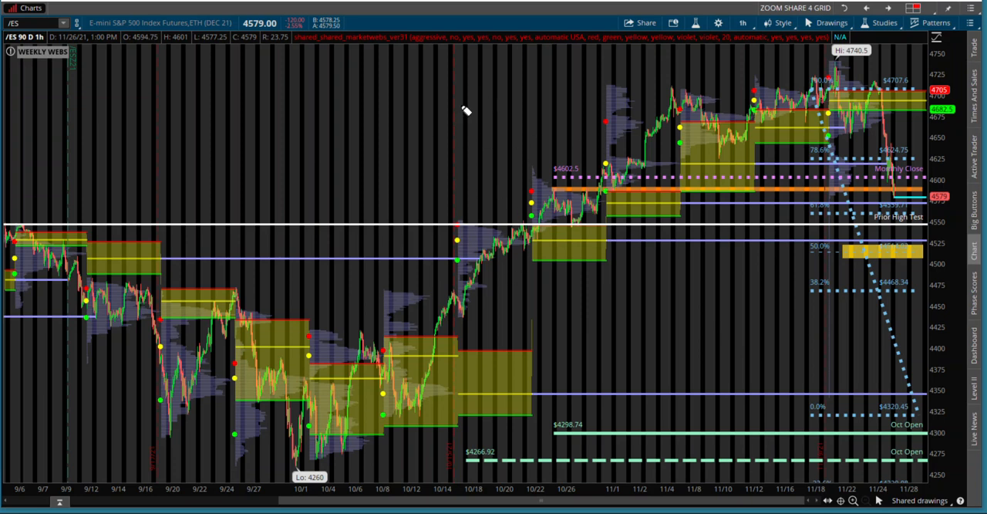
{"action": "mouse_move", "coordinate": [844, 15]}
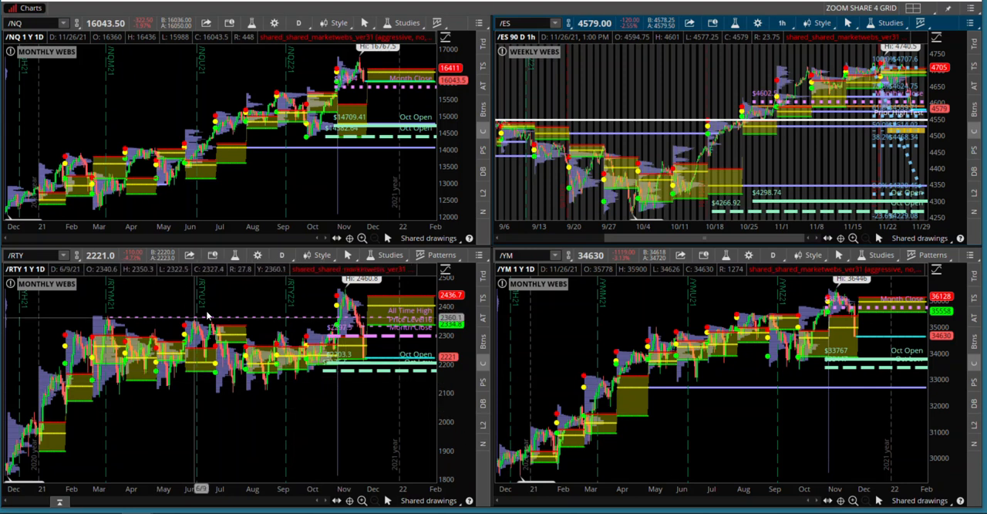
{"action": "mouse_move", "coordinate": [330, 378]}
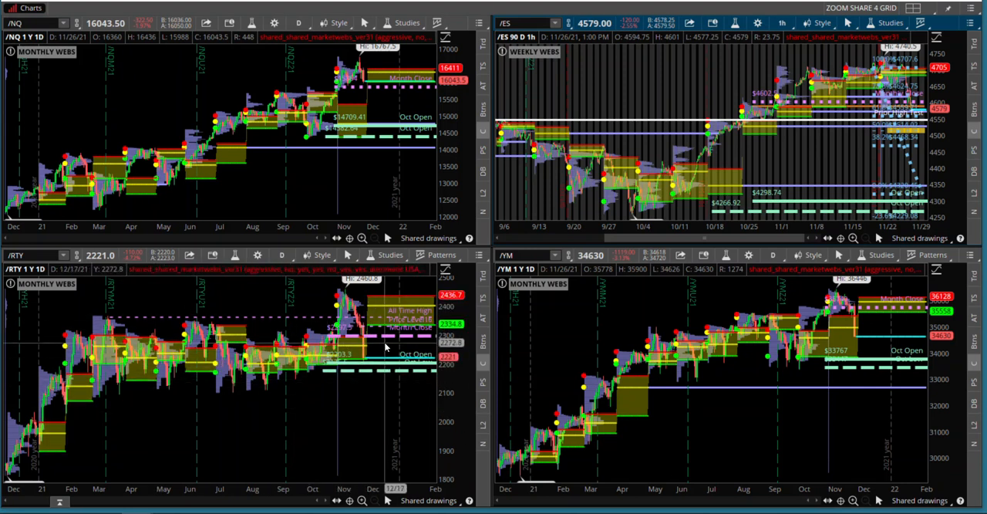
{"action": "mouse_move", "coordinate": [373, 342]}
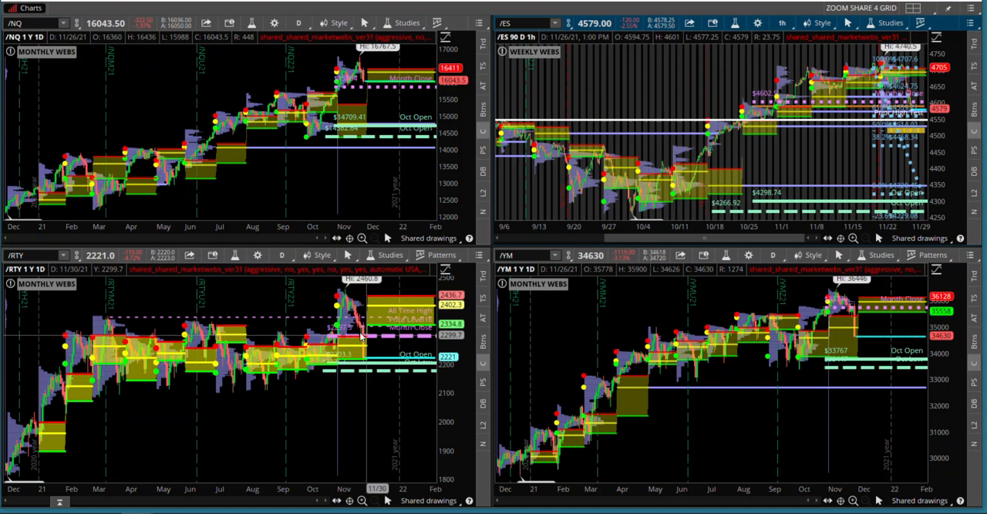
{"action": "mouse_move", "coordinate": [378, 339]}
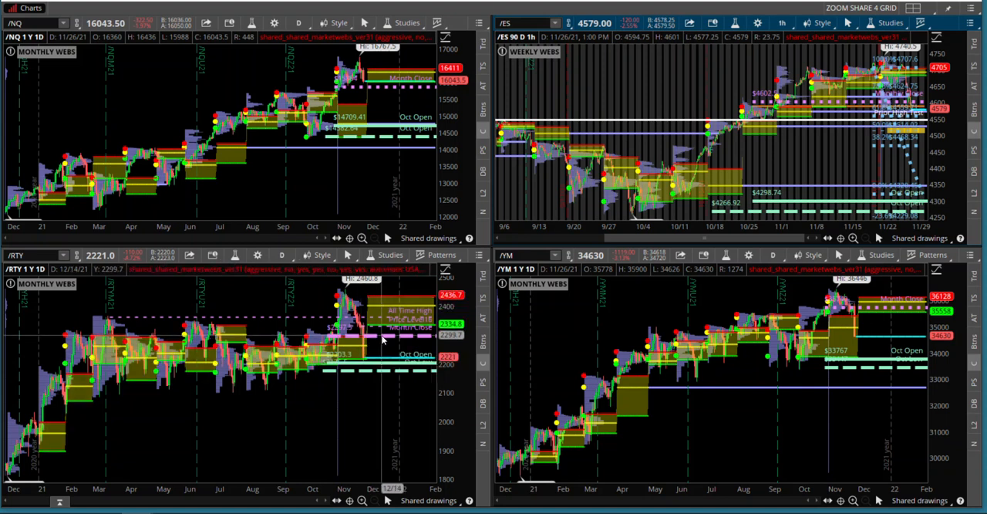
{"action": "mouse_move", "coordinate": [375, 336]}
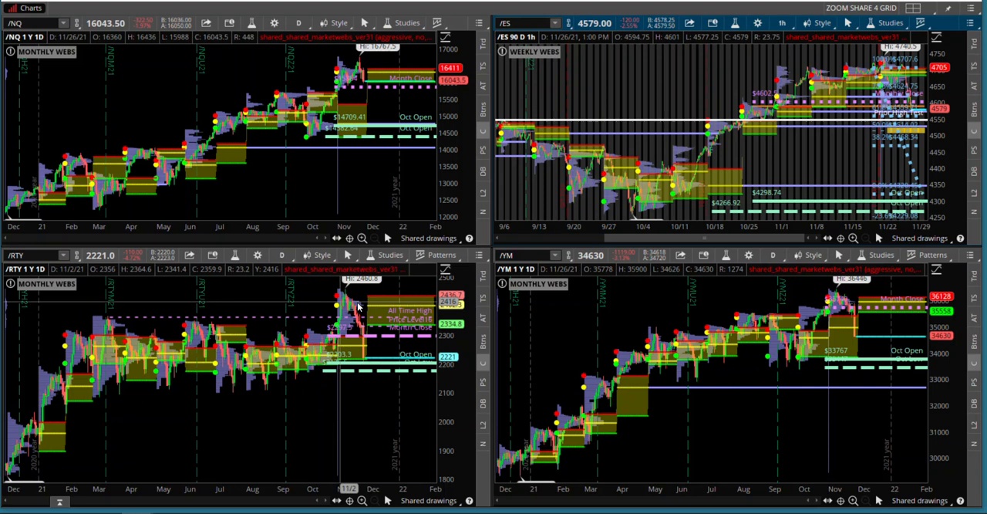
{"action": "mouse_move", "coordinate": [376, 362]}
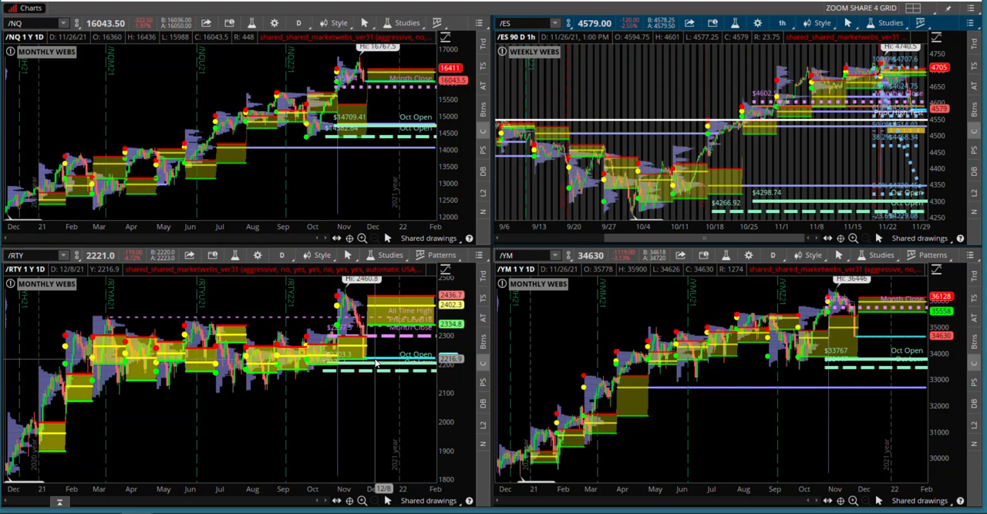
{"action": "mouse_move", "coordinate": [357, 358]}
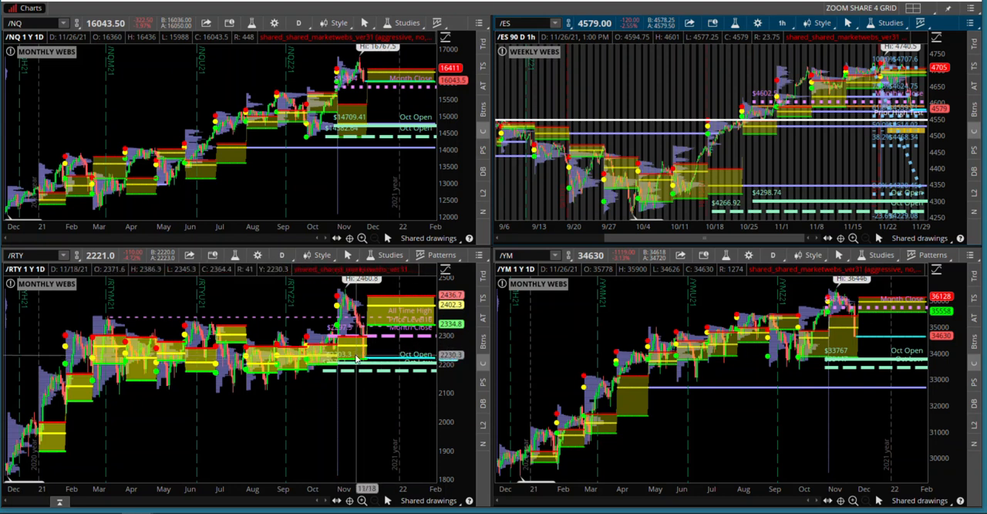
{"action": "mouse_move", "coordinate": [360, 462]}
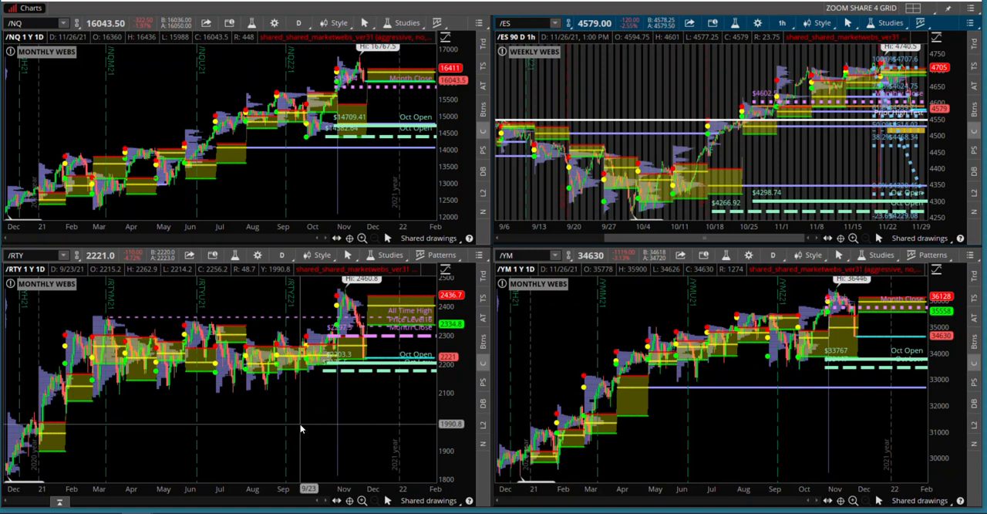
{"action": "mouse_move", "coordinate": [785, 356]}
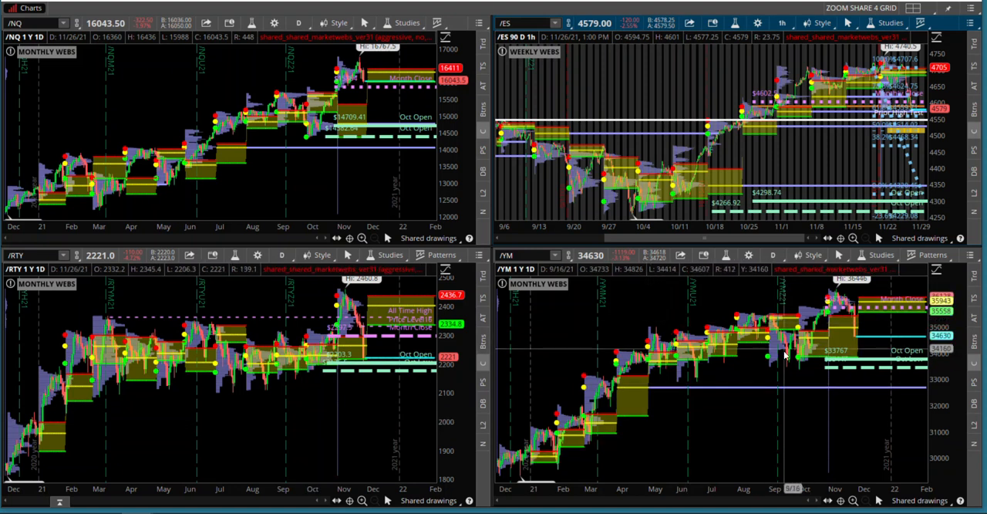
{"action": "mouse_move", "coordinate": [746, 382]}
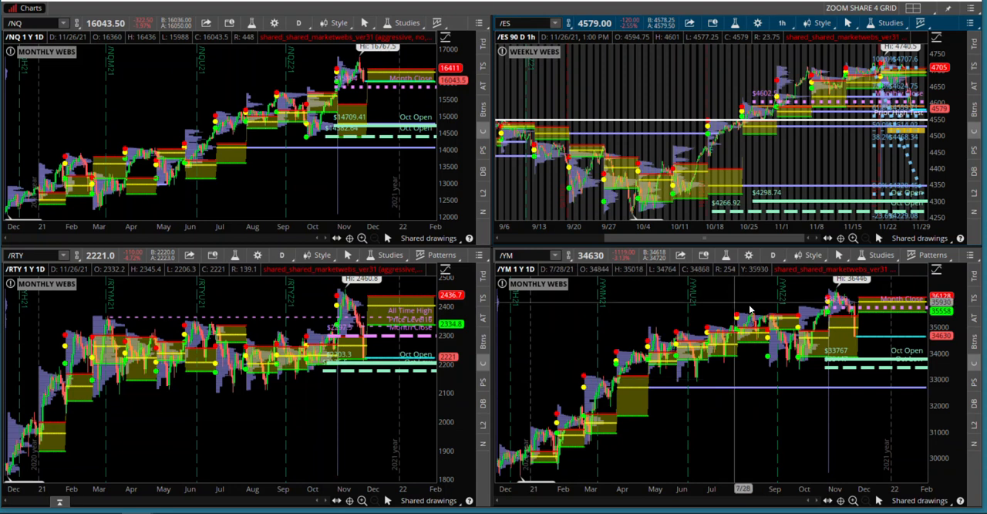
{"action": "mouse_move", "coordinate": [747, 385]}
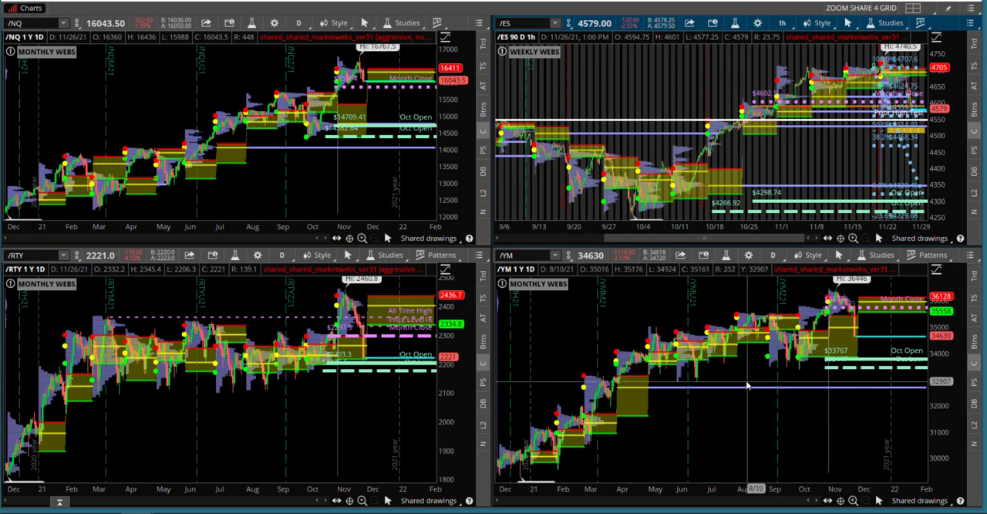
{"action": "mouse_move", "coordinate": [832, 332]}
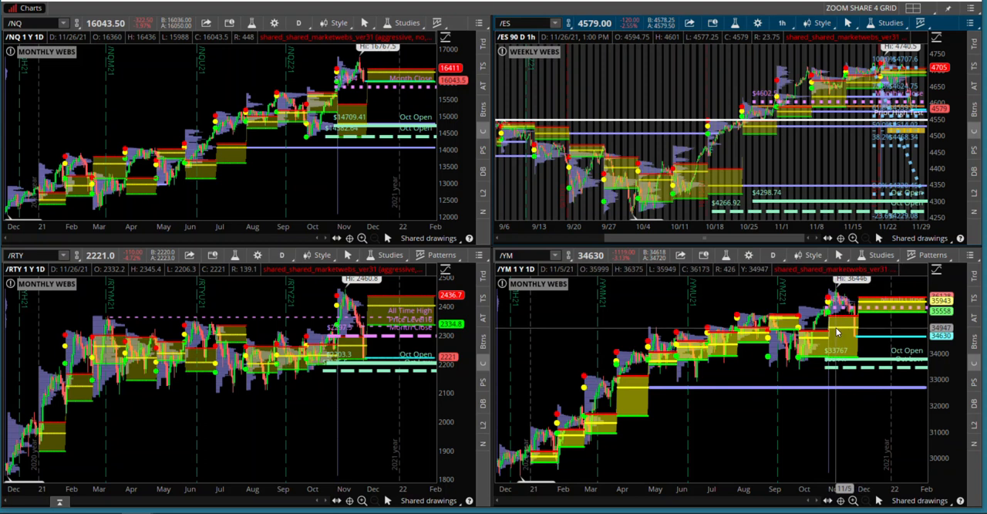
{"action": "mouse_move", "coordinate": [846, 340]}
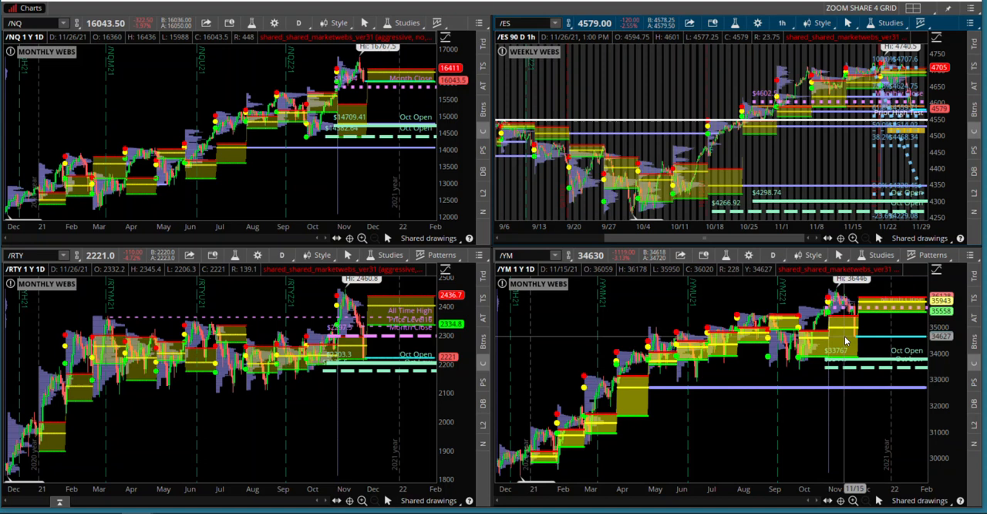
{"action": "mouse_move", "coordinate": [847, 333]}
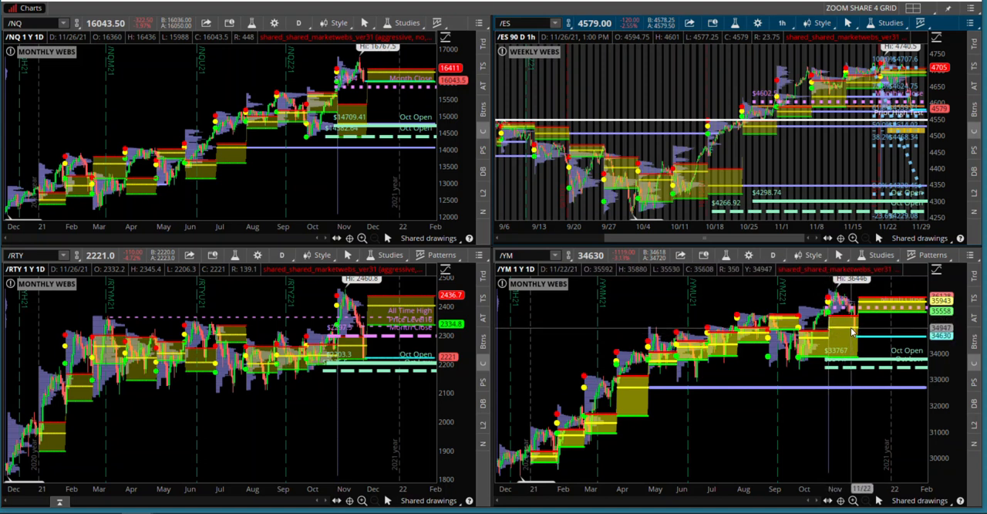
{"action": "mouse_move", "coordinate": [851, 332]}
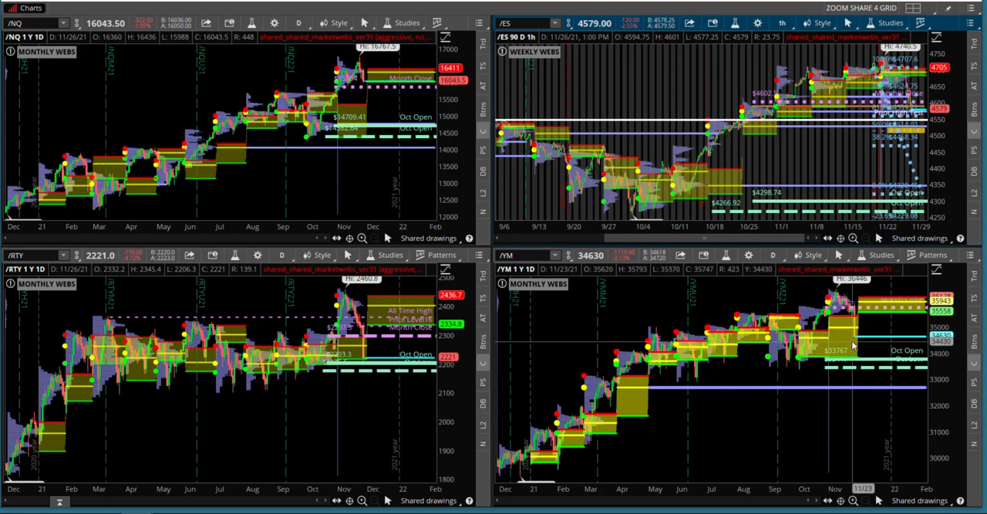
{"action": "mouse_move", "coordinate": [842, 333]}
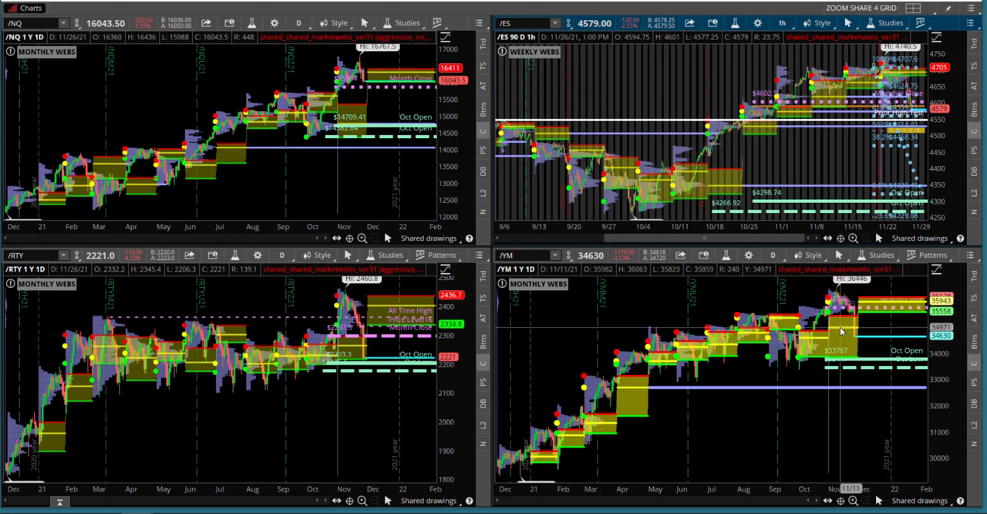
{"action": "mouse_move", "coordinate": [840, 333]}
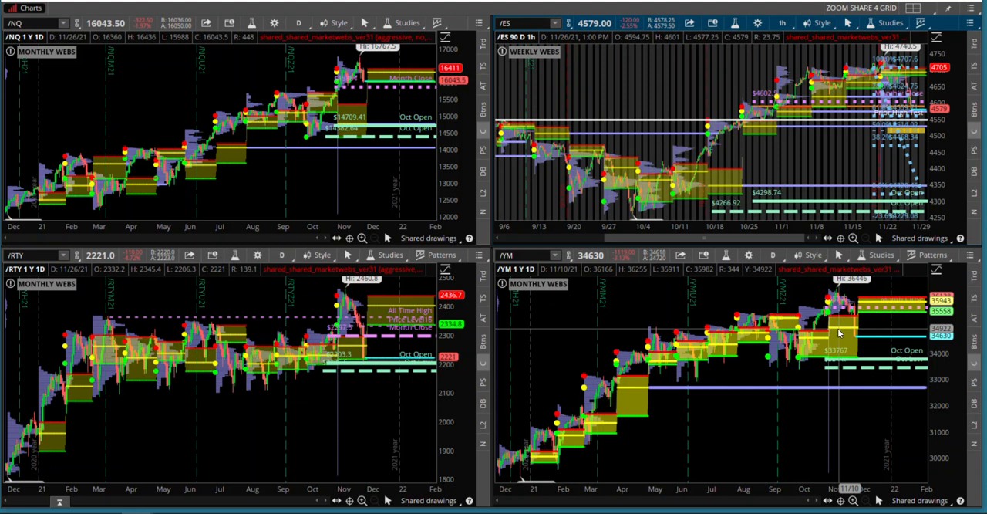
{"action": "mouse_move", "coordinate": [681, 374]}
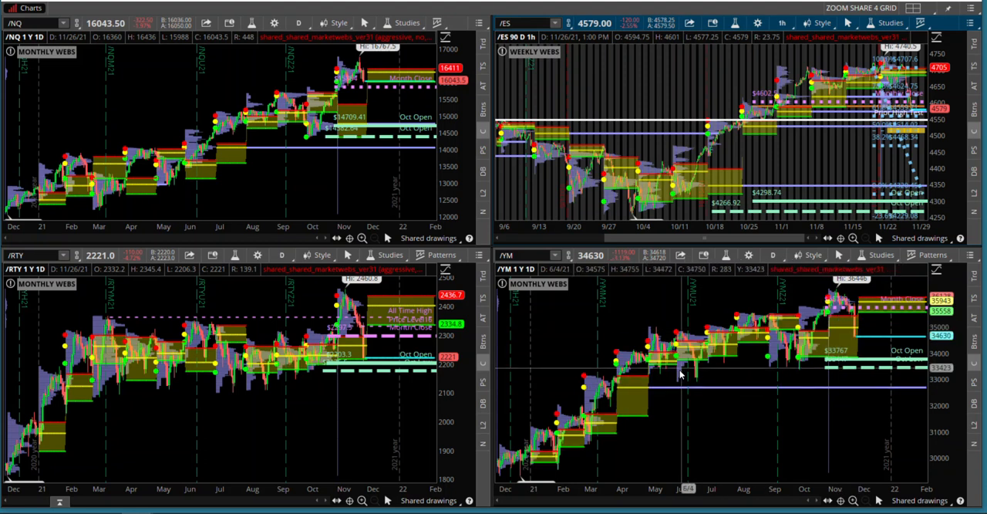
{"action": "mouse_move", "coordinate": [671, 380]}
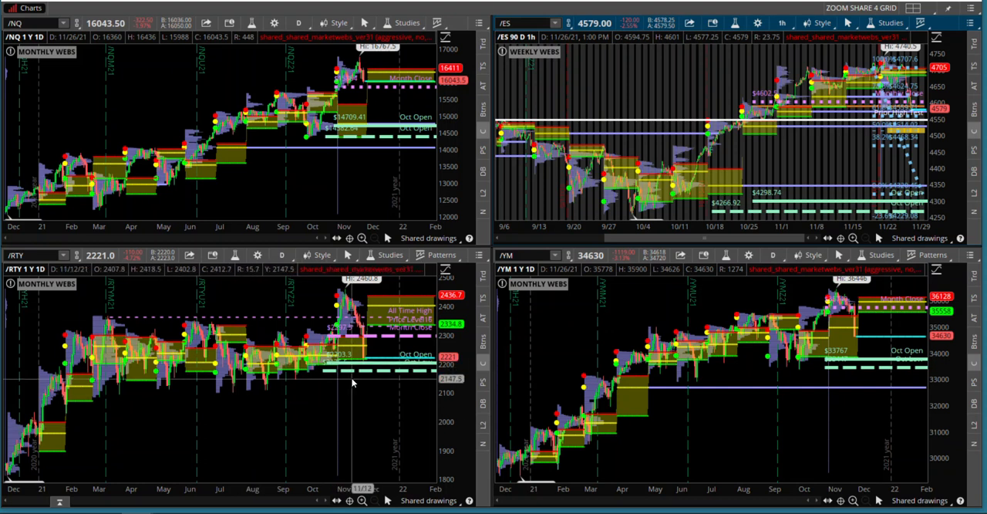
{"action": "mouse_move", "coordinate": [354, 384]}
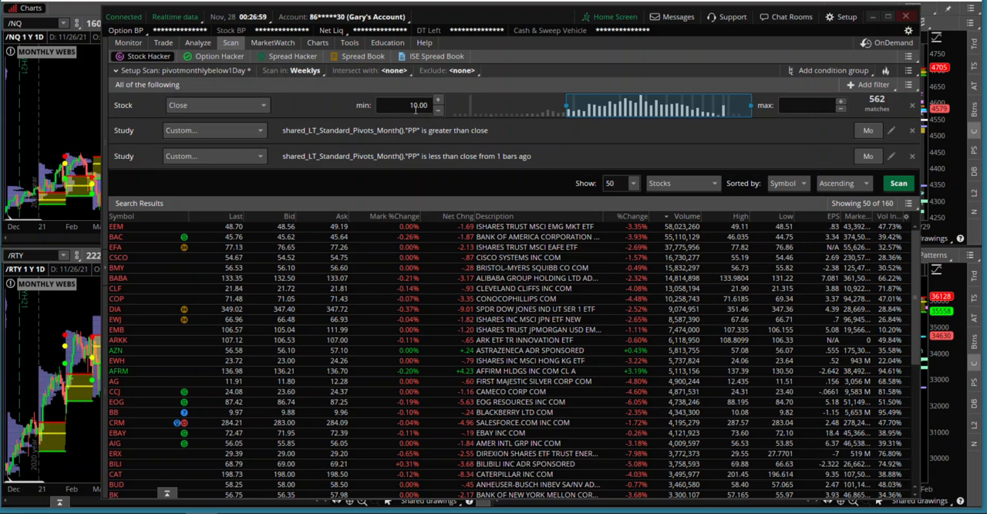
{"action": "mouse_move", "coordinate": [853, 203]}
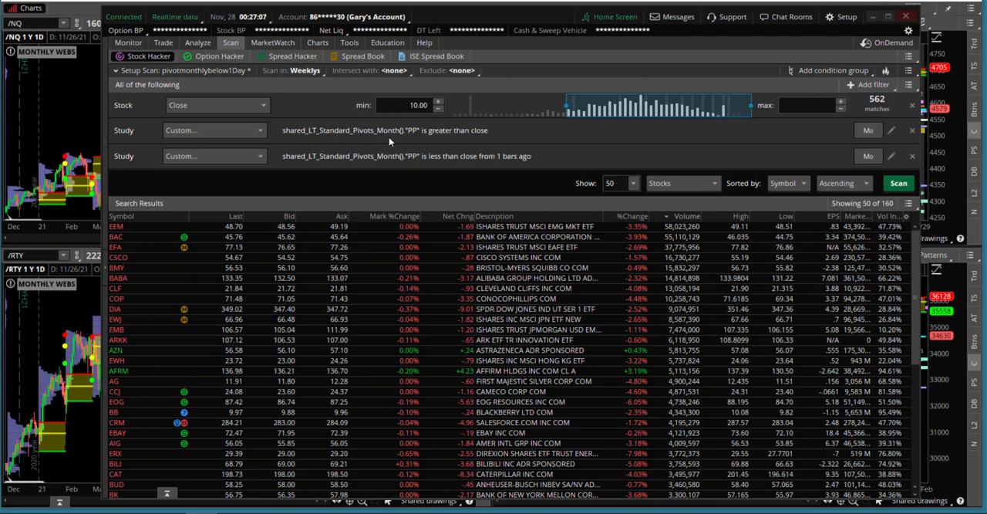
{"action": "mouse_move", "coordinate": [414, 183]}
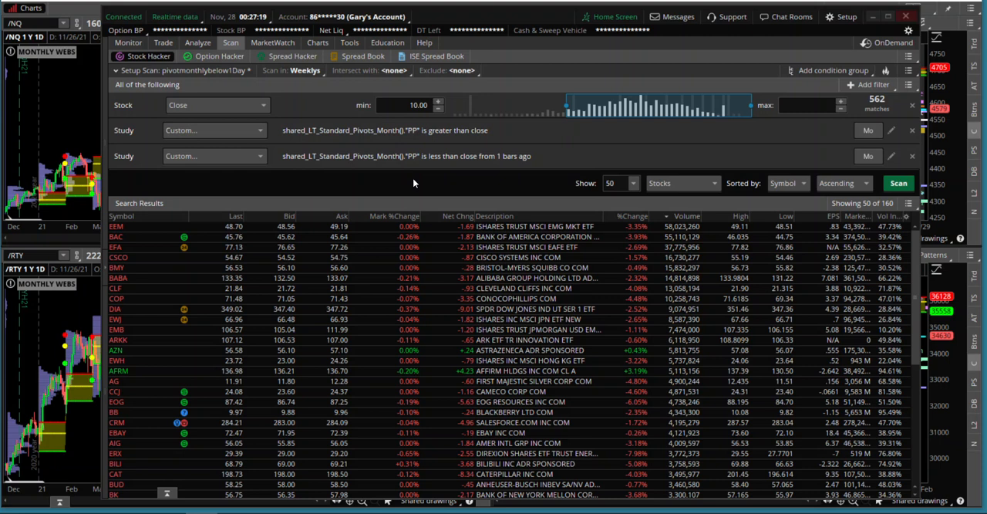
{"action": "mouse_move", "coordinate": [348, 141]}
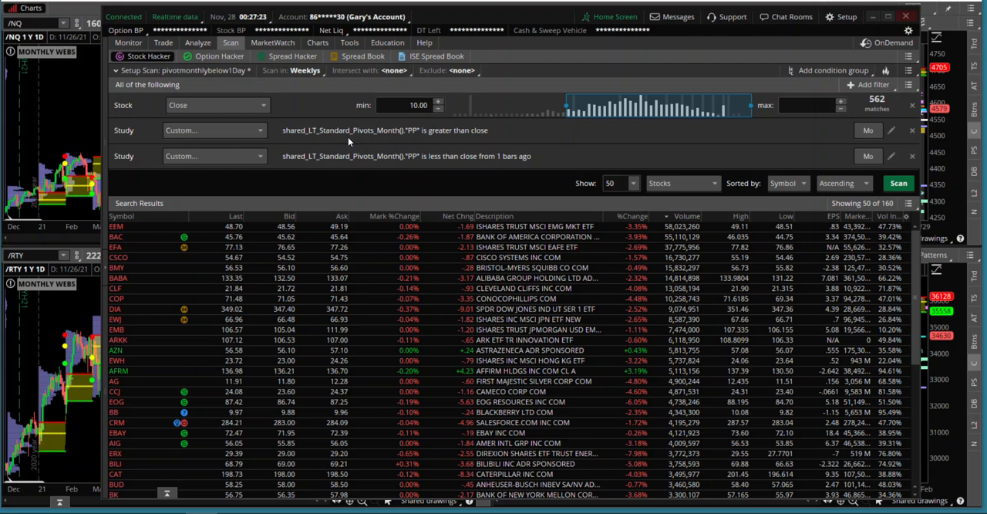
{"action": "mouse_move", "coordinate": [398, 131]}
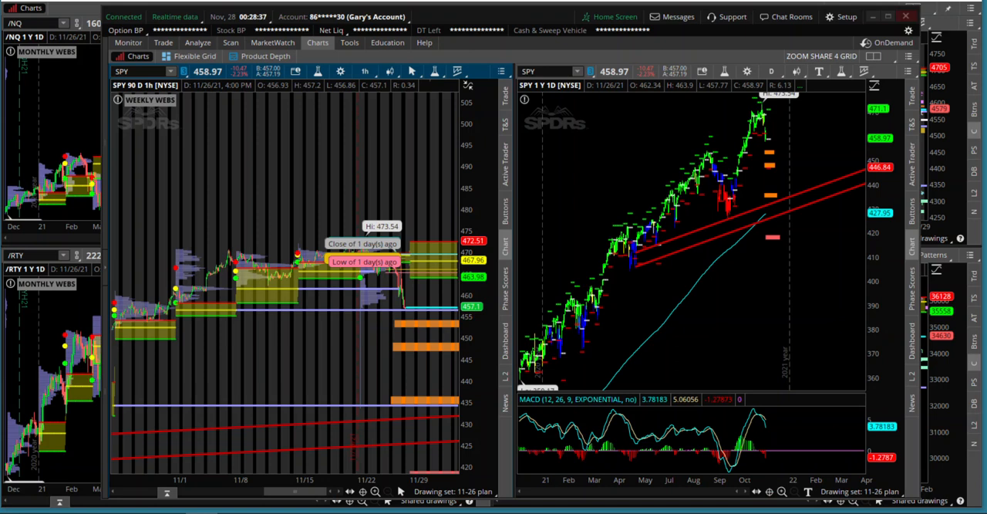
{"action": "mouse_move", "coordinate": [669, 167]}
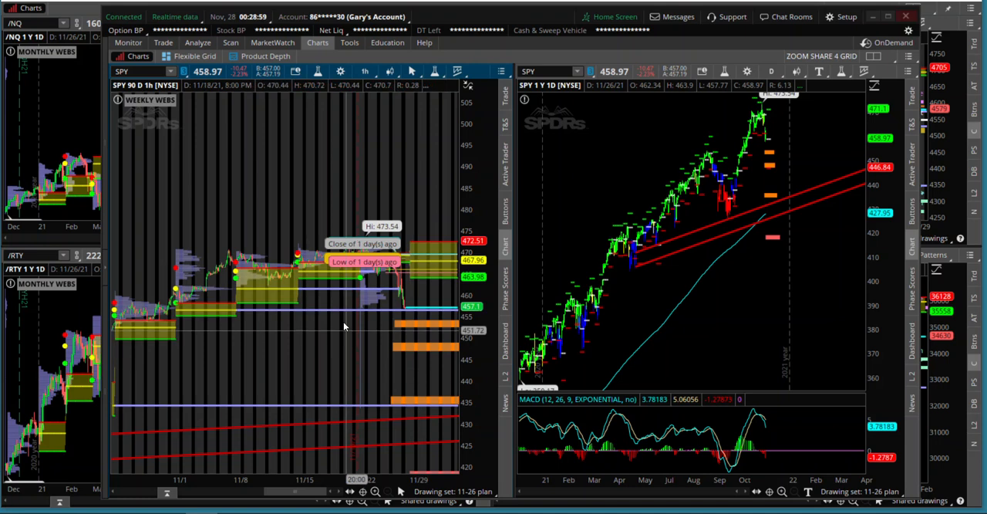
{"action": "mouse_move", "coordinate": [328, 314]}
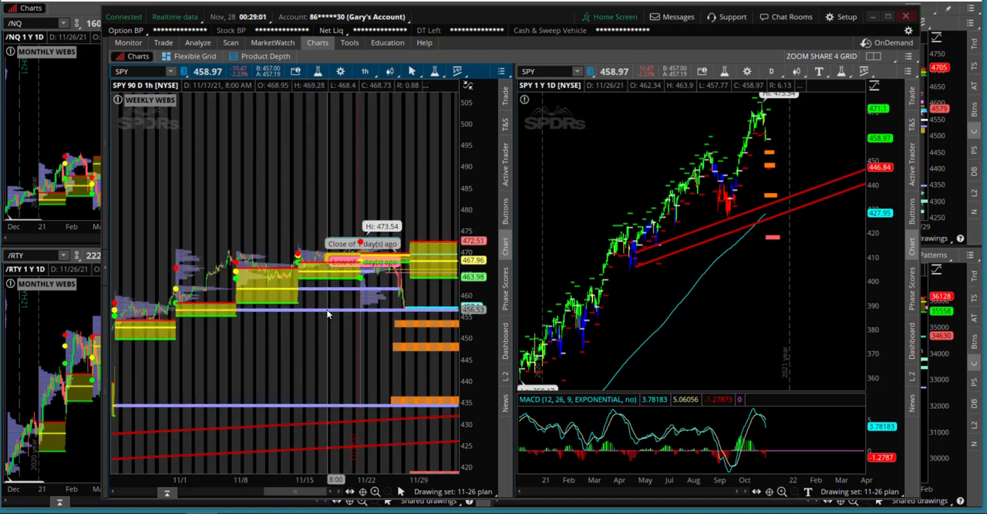
{"action": "mouse_move", "coordinate": [369, 409]}
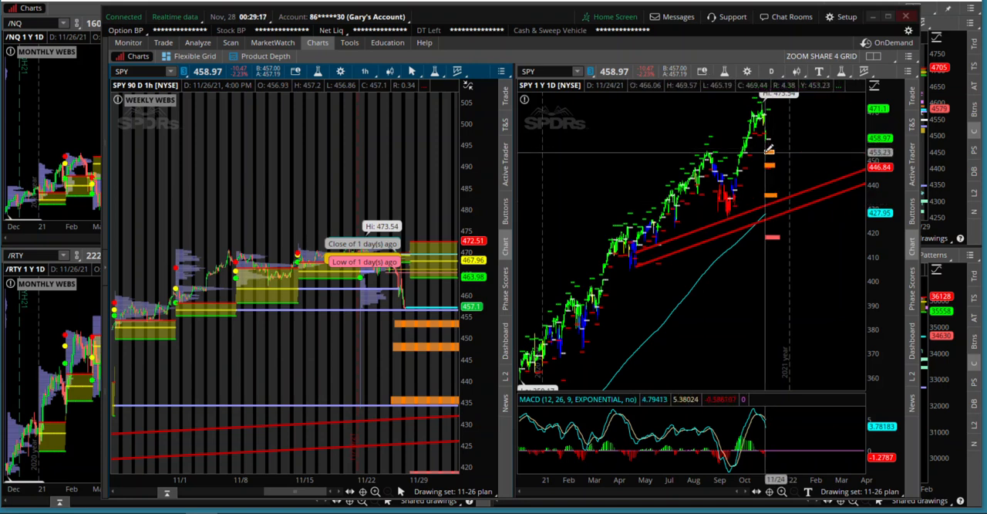
{"action": "mouse_move", "coordinate": [769, 201]}
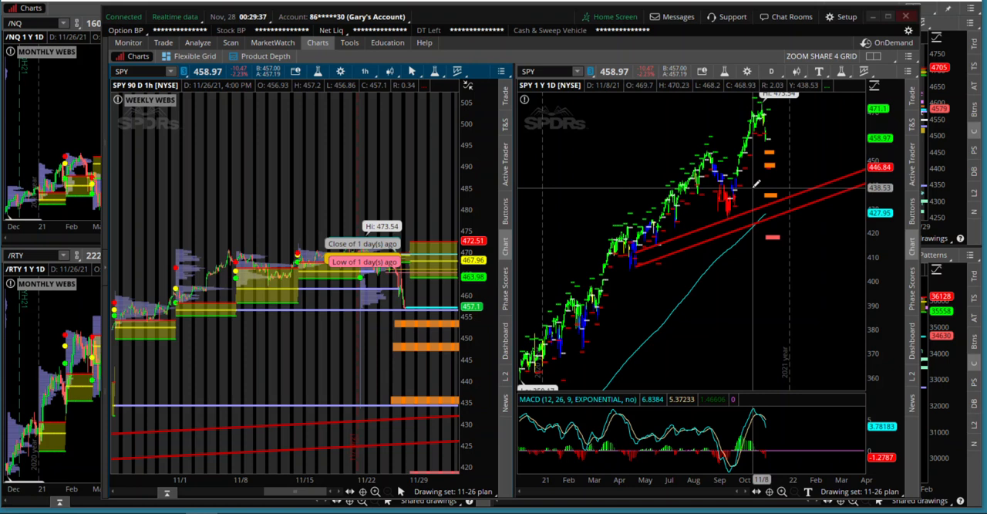
{"action": "mouse_move", "coordinate": [755, 182]}
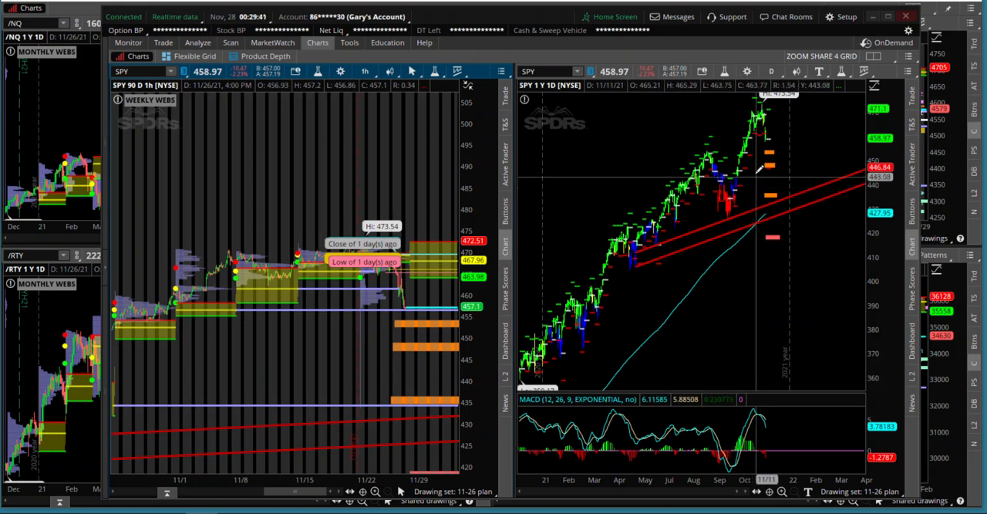
{"action": "mouse_move", "coordinate": [768, 116]}
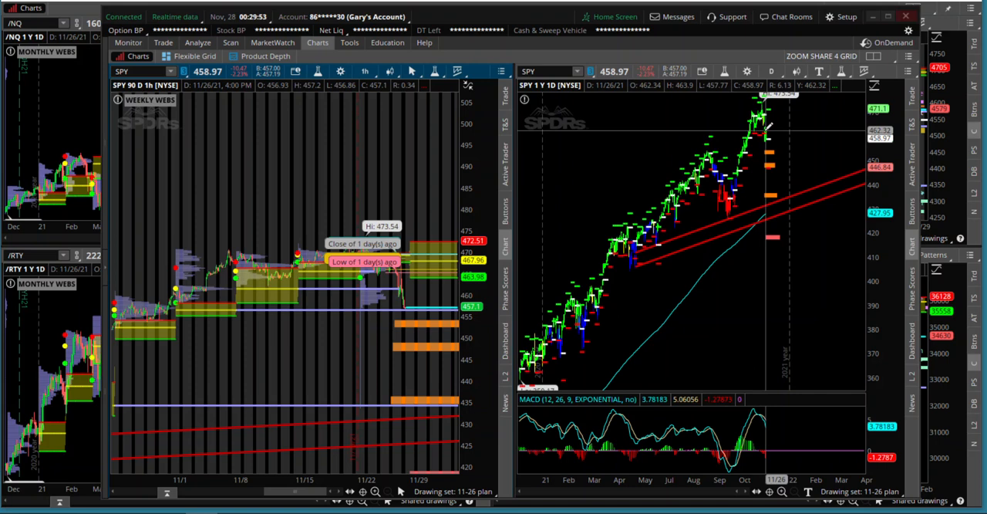
{"action": "mouse_move", "coordinate": [849, 185]}
{"action": "type", "text": "VXX"}
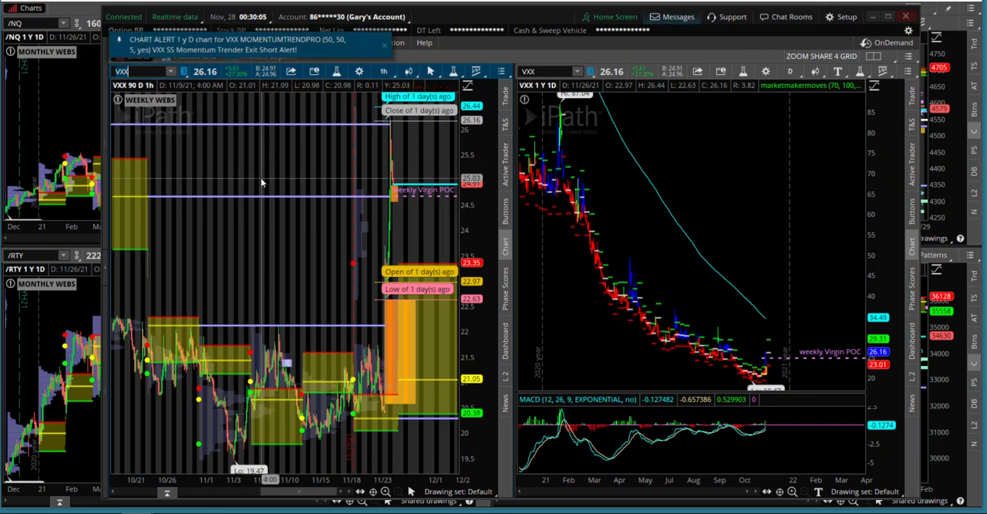
{"action": "mouse_move", "coordinate": [393, 191]}
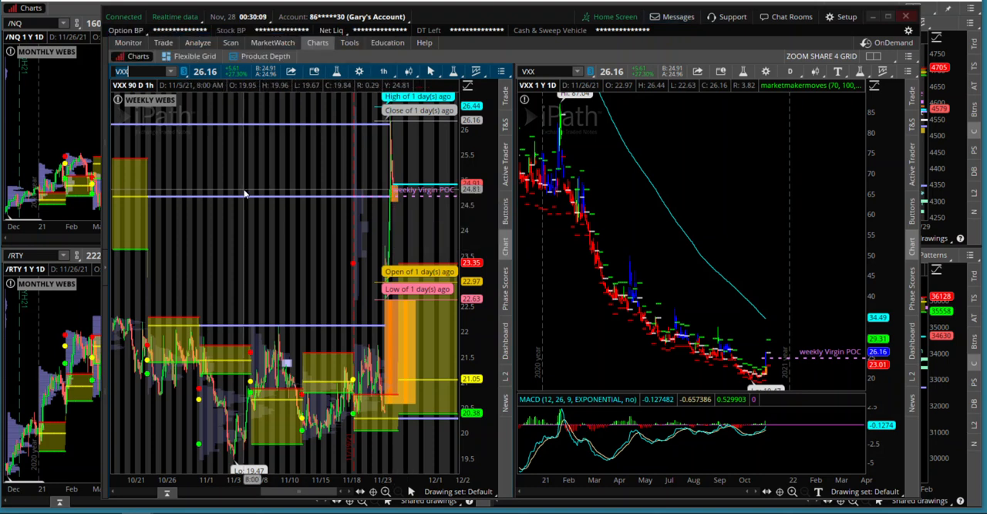
{"action": "mouse_move", "coordinate": [250, 157]}
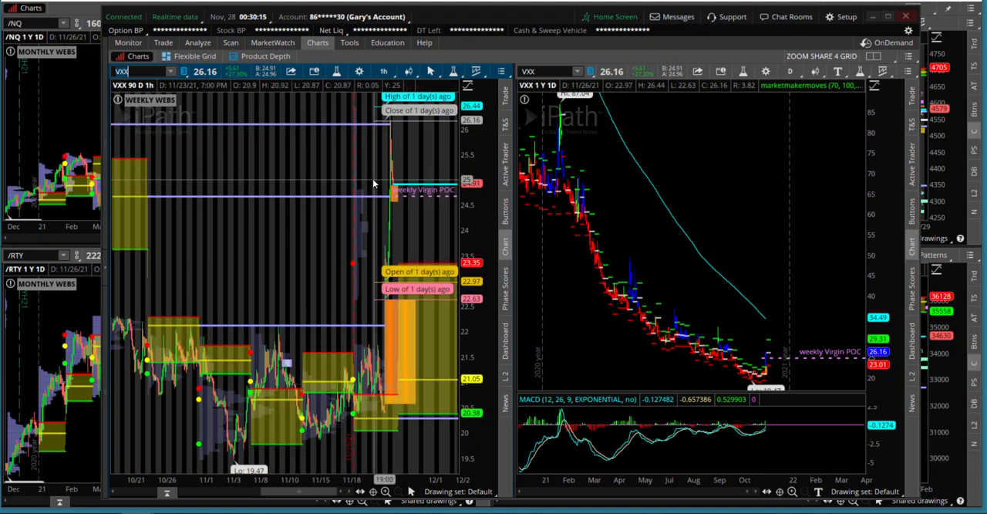
{"action": "mouse_move", "coordinate": [393, 169]}
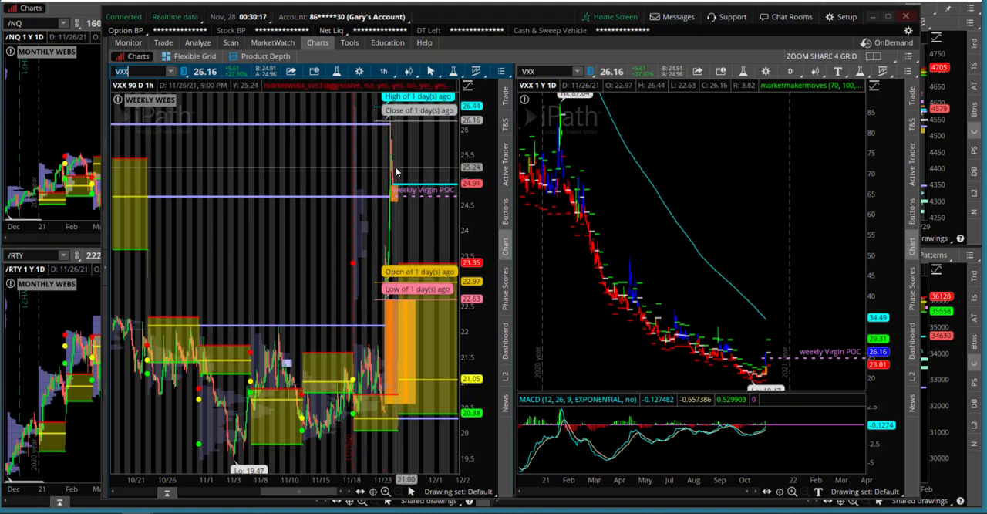
{"action": "mouse_move", "coordinate": [395, 171]}
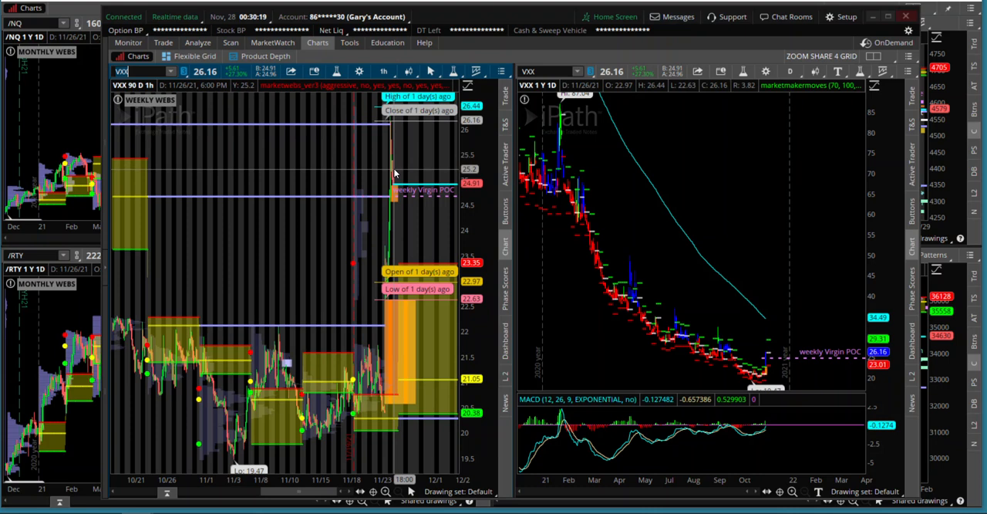
{"action": "mouse_move", "coordinate": [307, 179]}
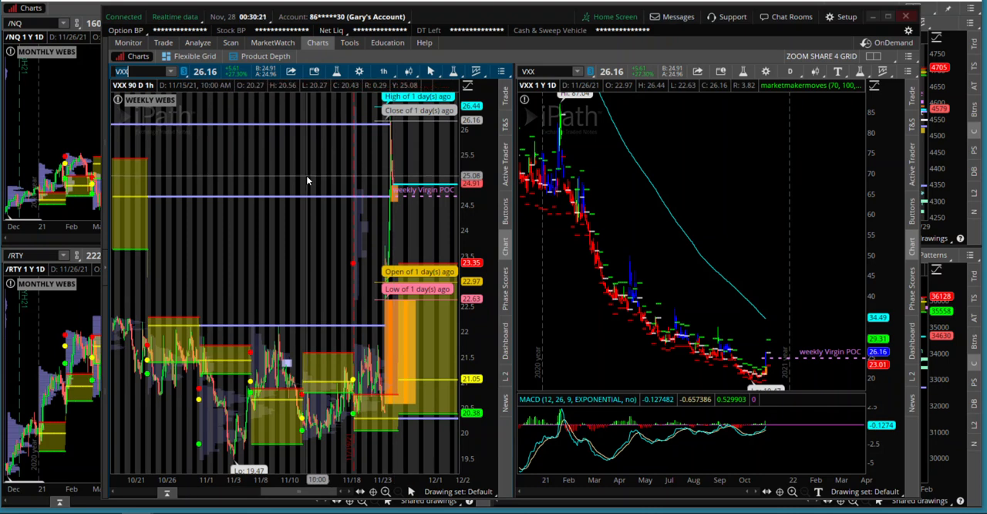
{"action": "mouse_move", "coordinate": [390, 135]}
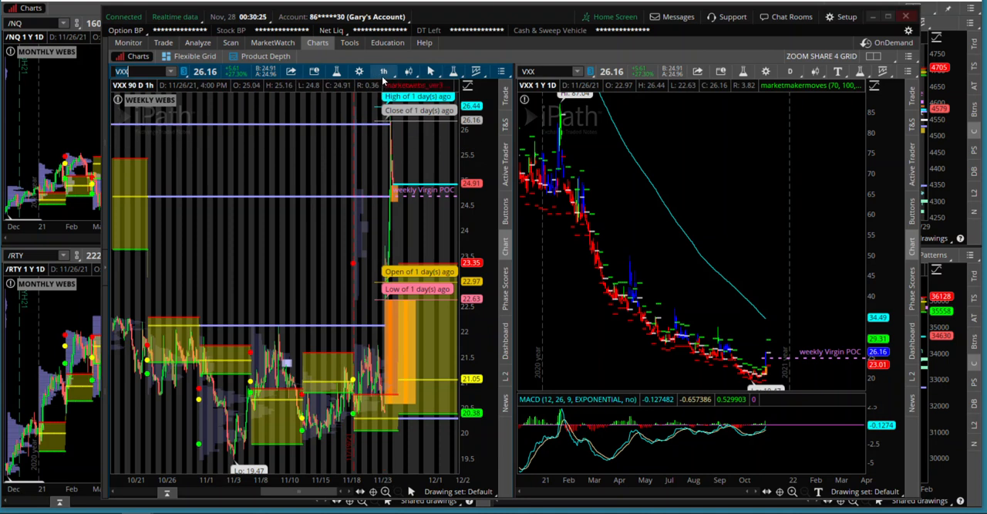
- Set the left VXX chart's time frame to 1 Y : 1D
{"action": "left_click", "coordinate": [383, 71]}
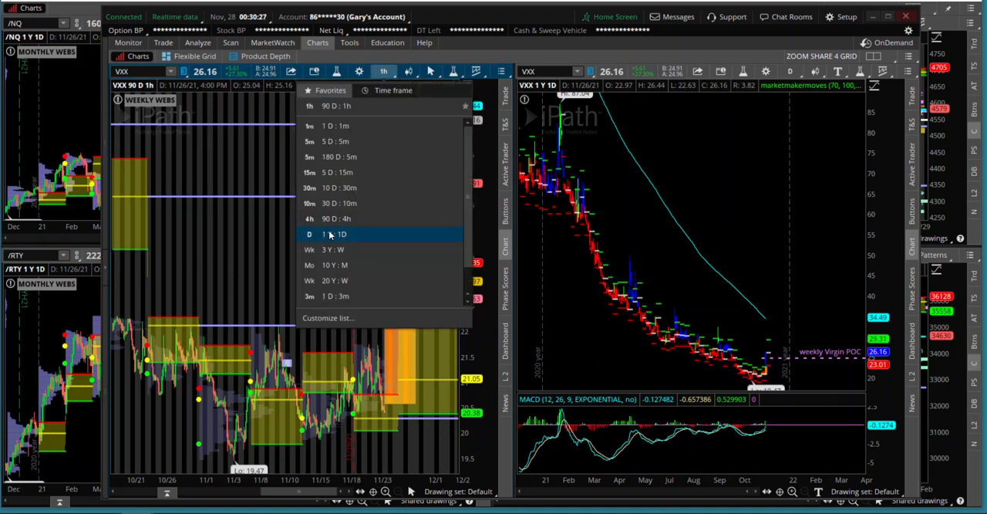
{"action": "left_click", "coordinate": [331, 233]}
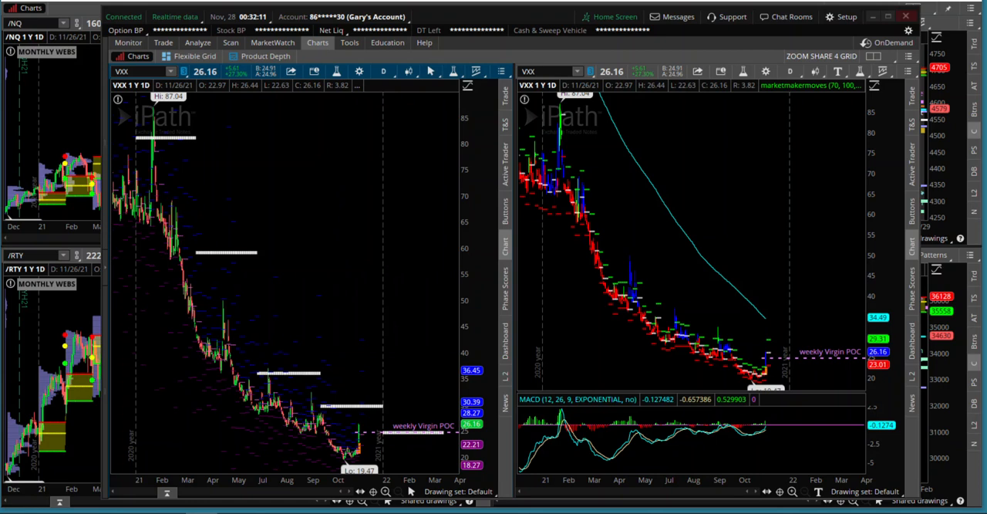
{"action": "mouse_move", "coordinate": [364, 419]}
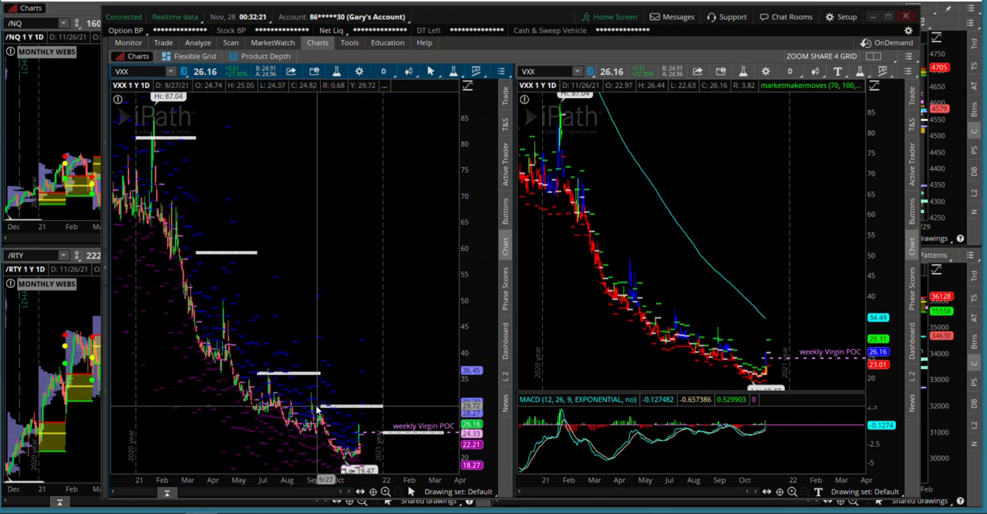
{"action": "mouse_move", "coordinate": [341, 412]}
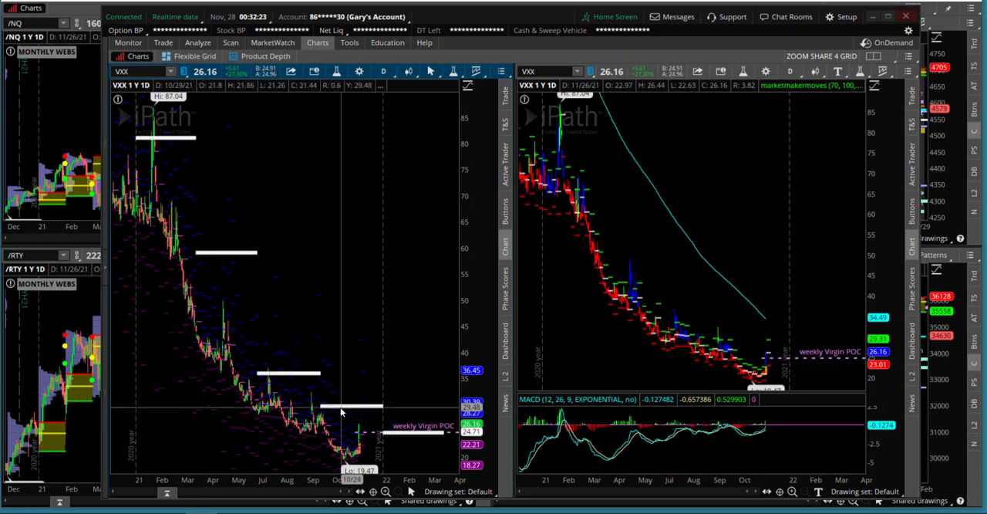
{"action": "mouse_move", "coordinate": [356, 412]}
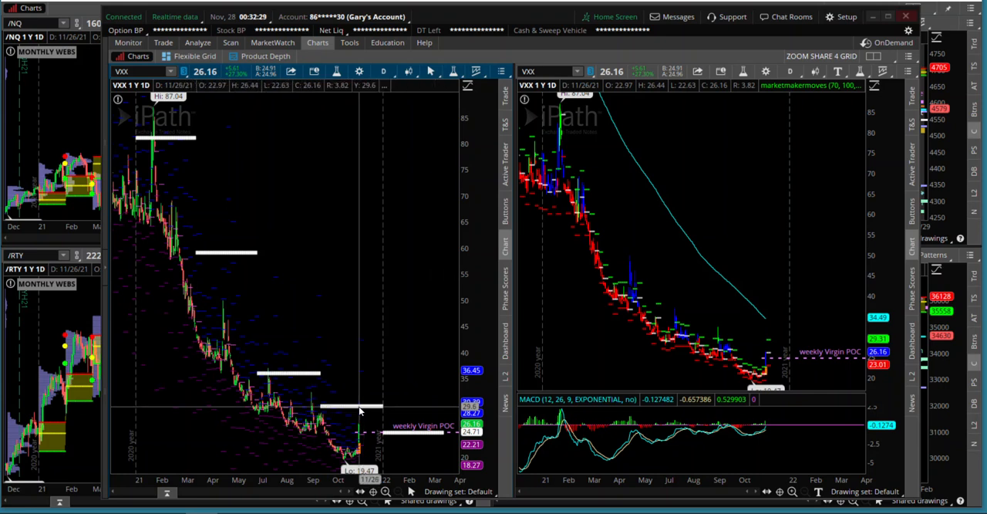
{"action": "mouse_move", "coordinate": [767, 315]}
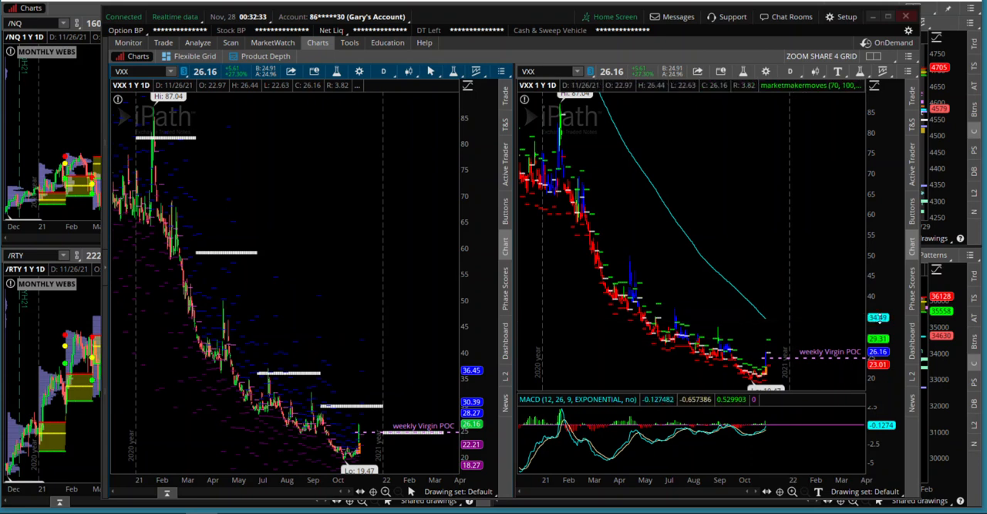
{"action": "mouse_move", "coordinate": [765, 317]}
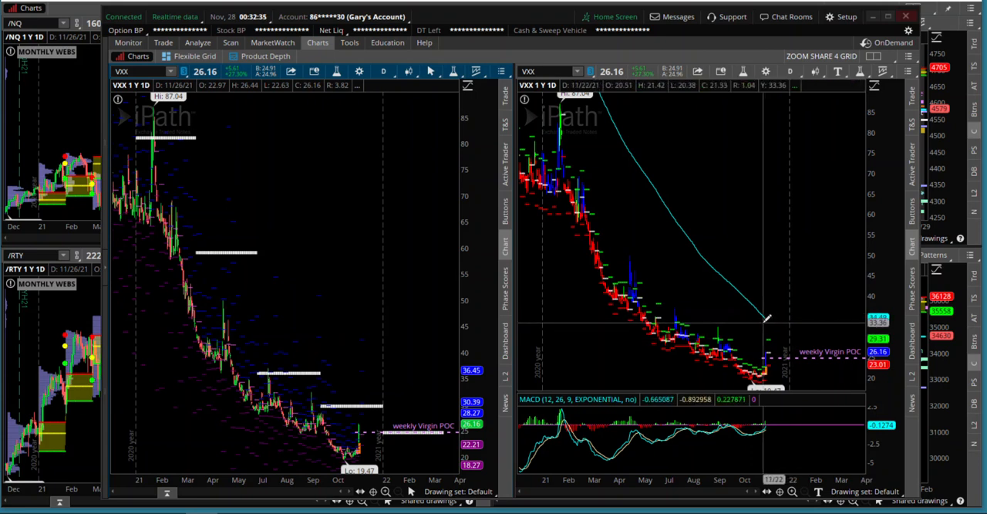
{"action": "mouse_move", "coordinate": [767, 316]}
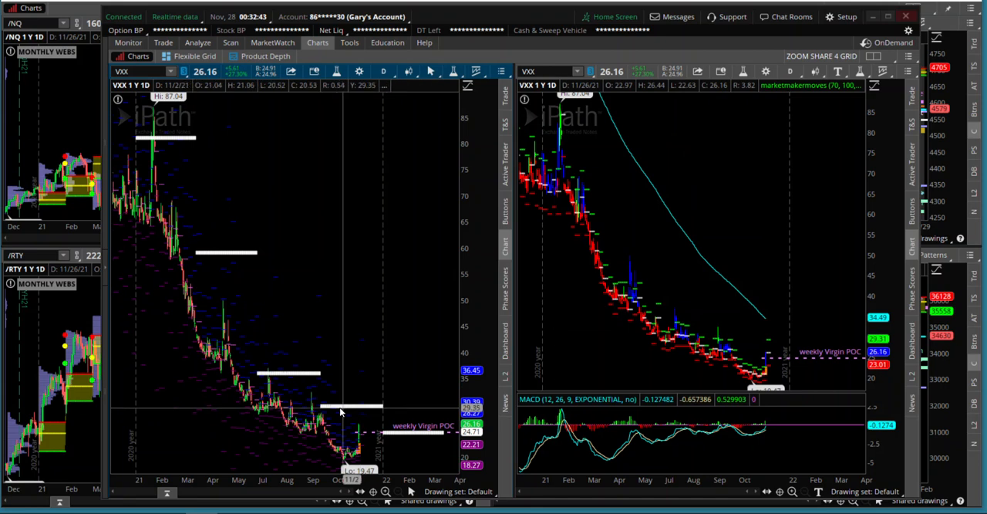
{"action": "mouse_move", "coordinate": [369, 391]}
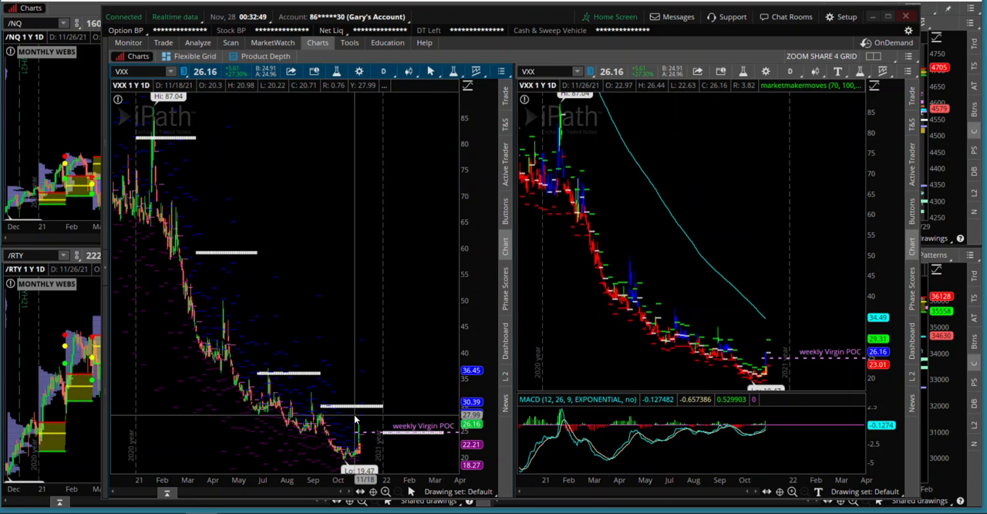
{"action": "mouse_move", "coordinate": [355, 432]}
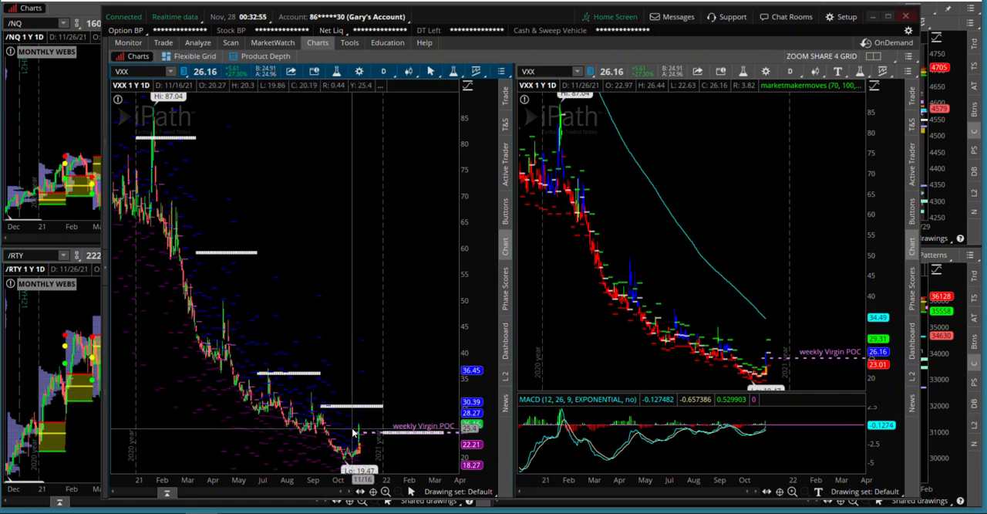
{"action": "mouse_move", "coordinate": [359, 398]}
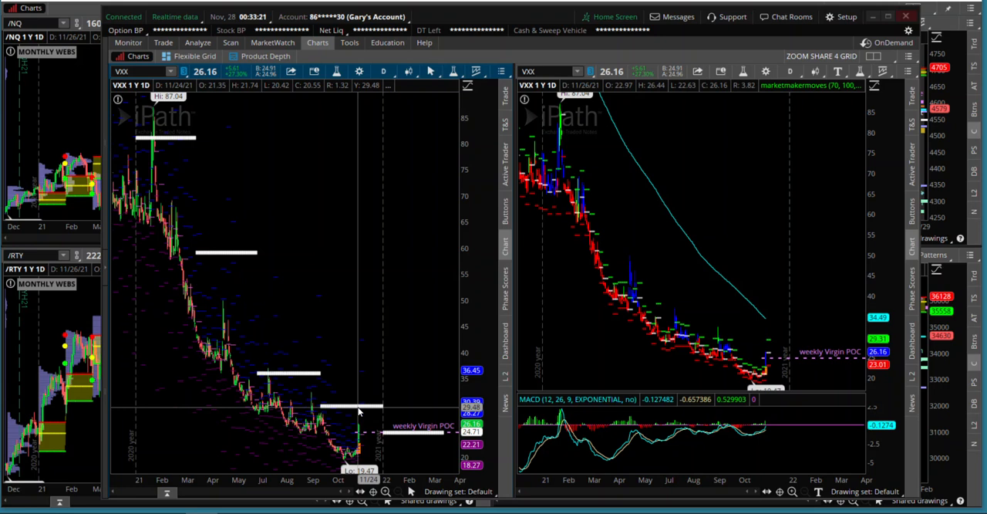
{"action": "mouse_move", "coordinate": [357, 443]}
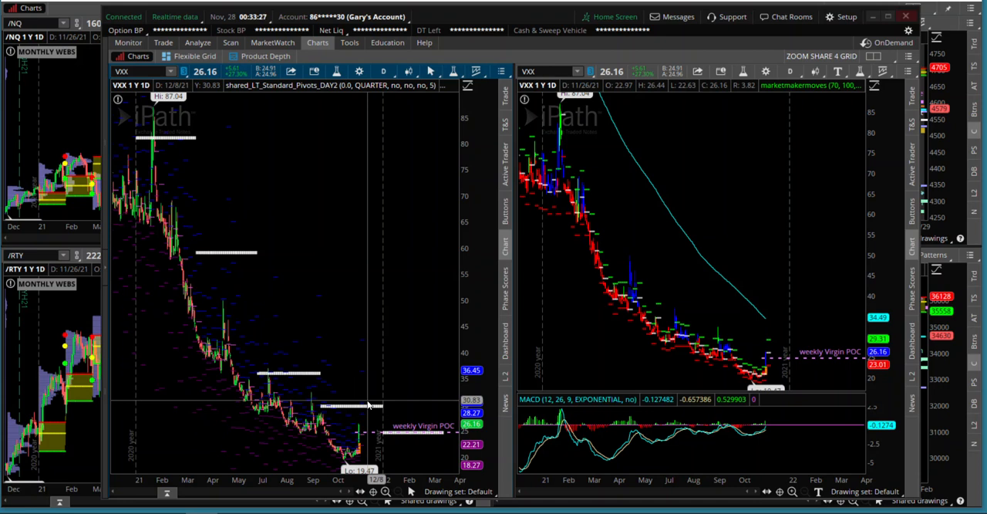
{"action": "mouse_move", "coordinate": [346, 432]}
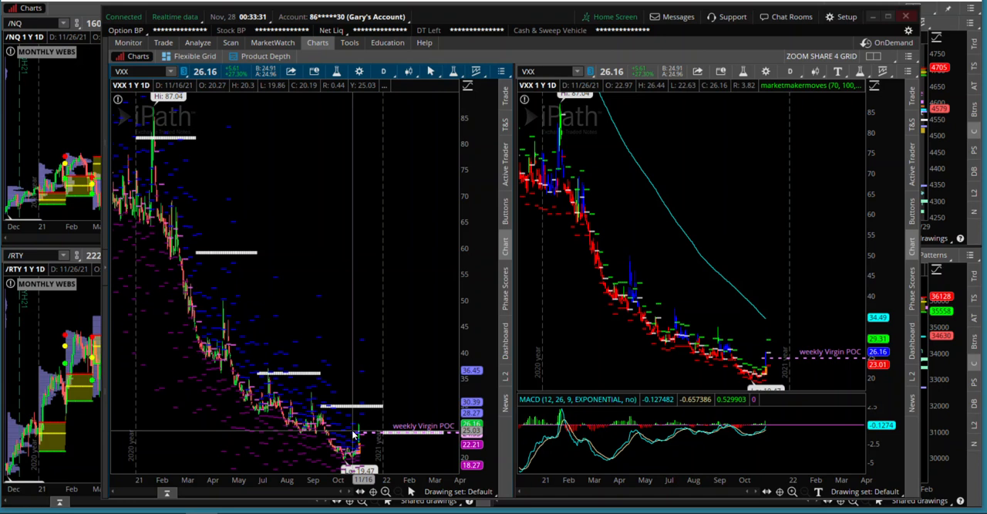
{"action": "mouse_move", "coordinate": [356, 435]}
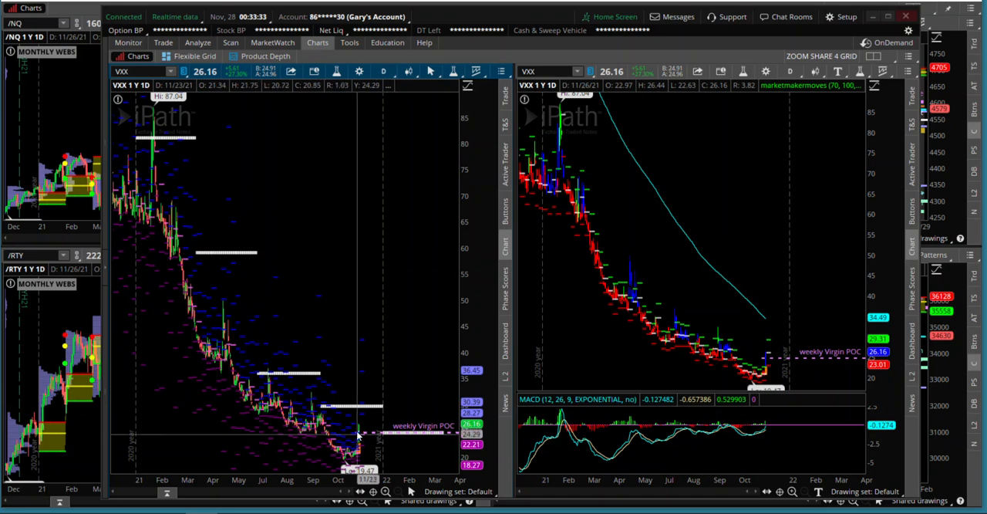
{"action": "mouse_move", "coordinate": [347, 432]}
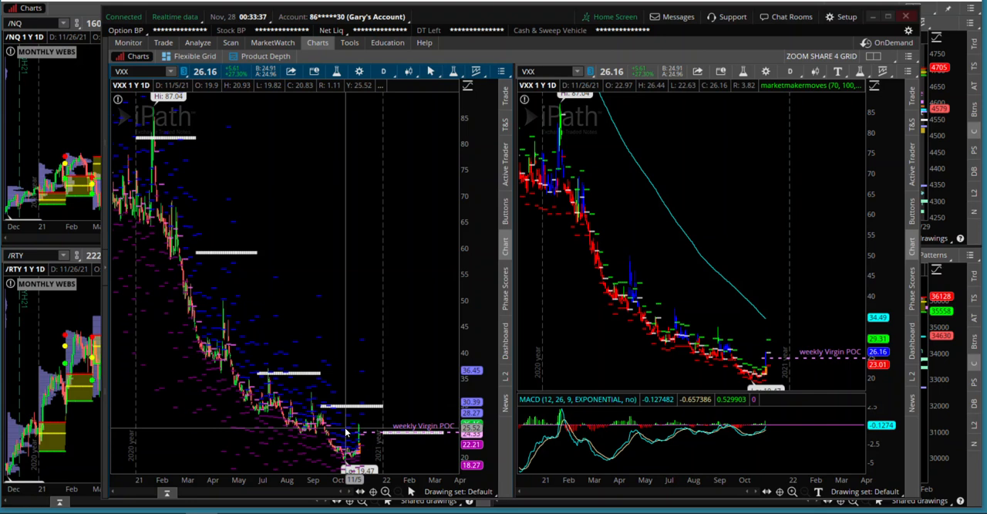
{"action": "mouse_move", "coordinate": [357, 423]}
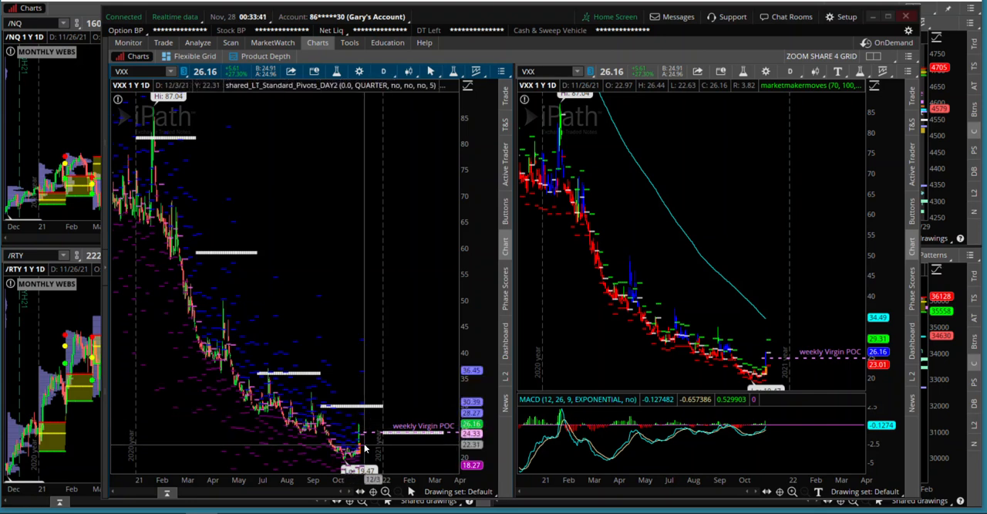
{"action": "mouse_move", "coordinate": [339, 438]}
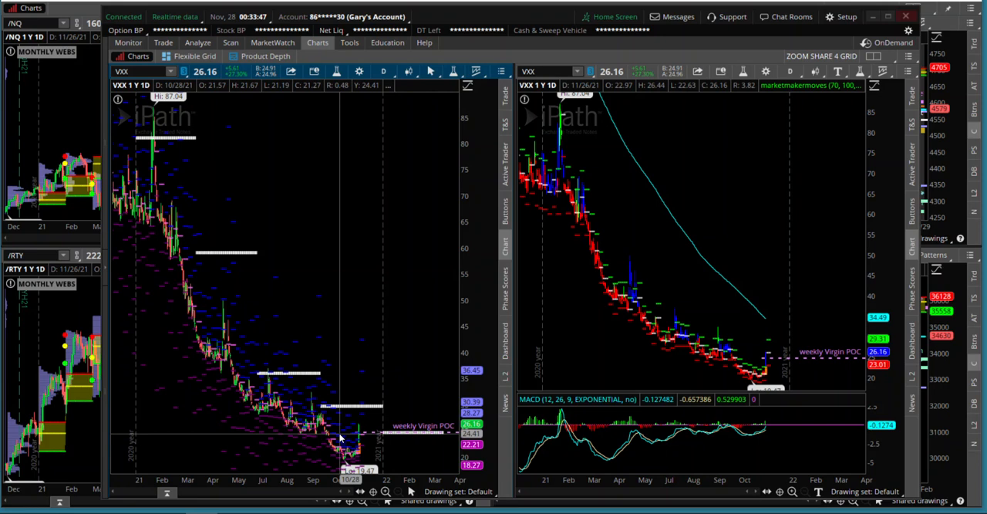
{"action": "mouse_move", "coordinate": [345, 441]}
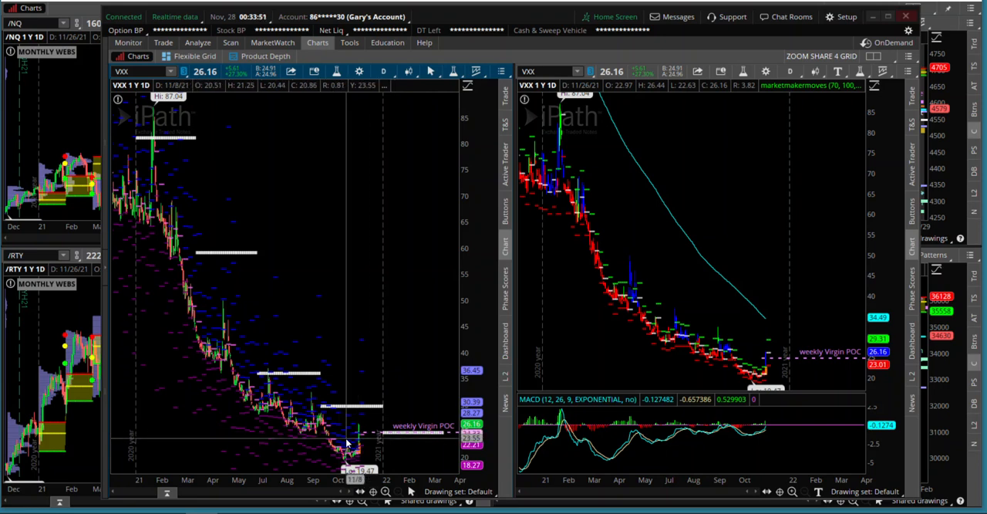
{"action": "mouse_move", "coordinate": [350, 429]}
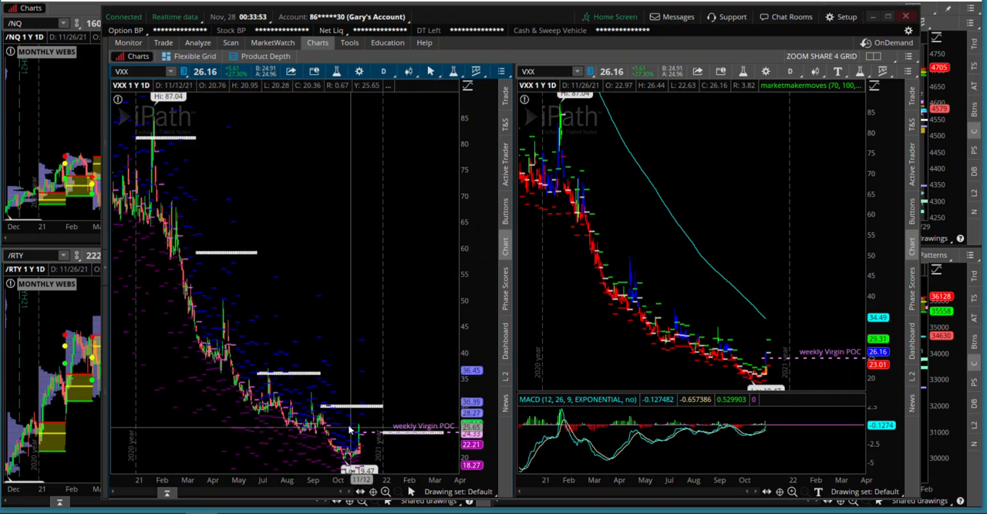
{"action": "mouse_move", "coordinate": [303, 444]}
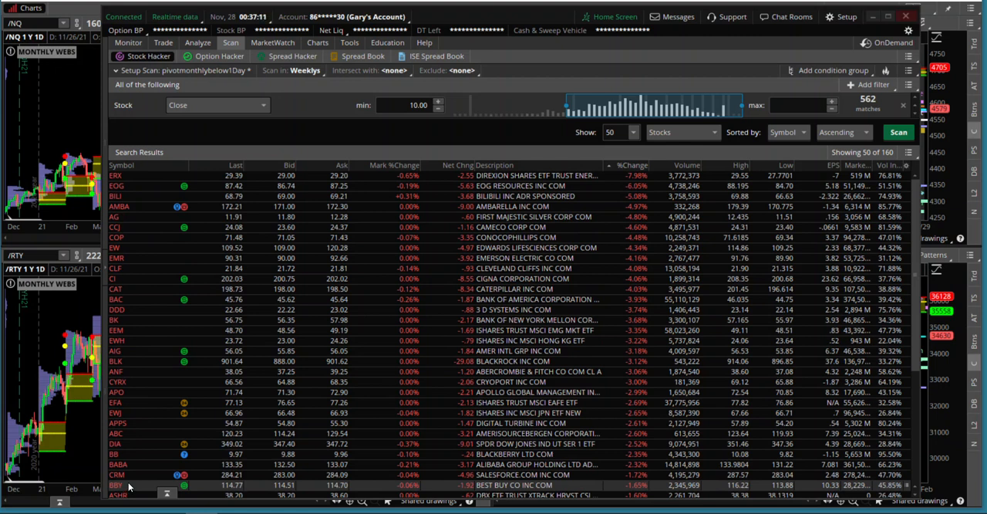
{"action": "mouse_move", "coordinate": [239, 371]}
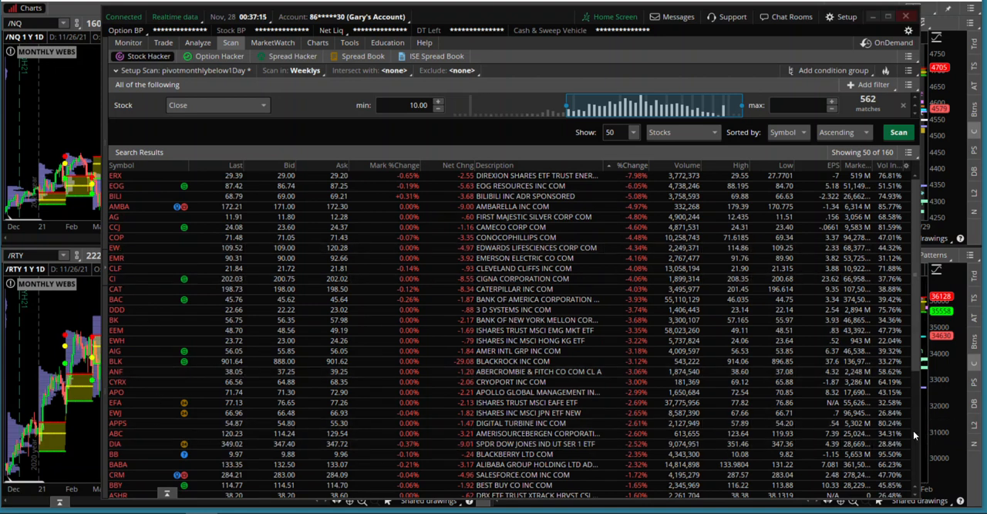
- Scroll down the pivotmonthlybelow1Day scan results toward stocks with positive percent changes
{"action": "scroll", "scroll_direction": "down", "scroll_amount": 3}
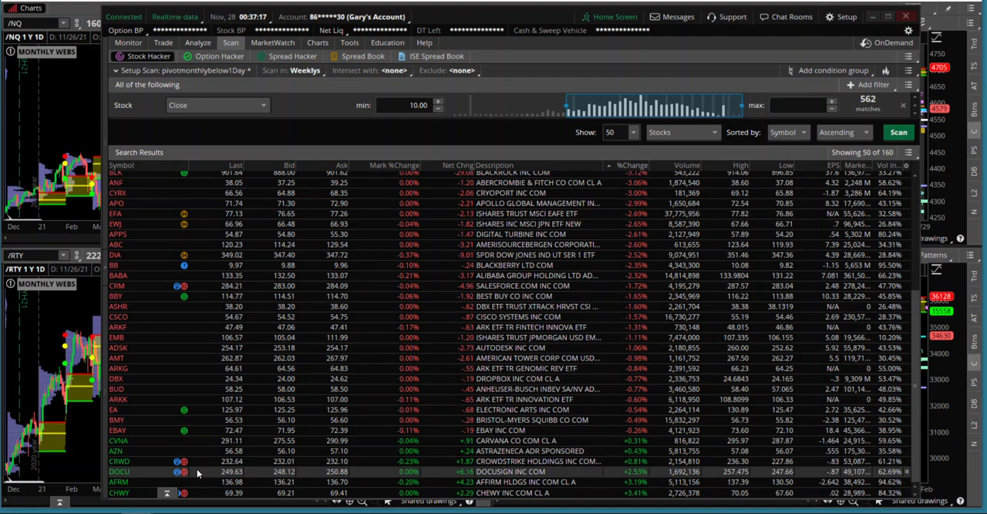